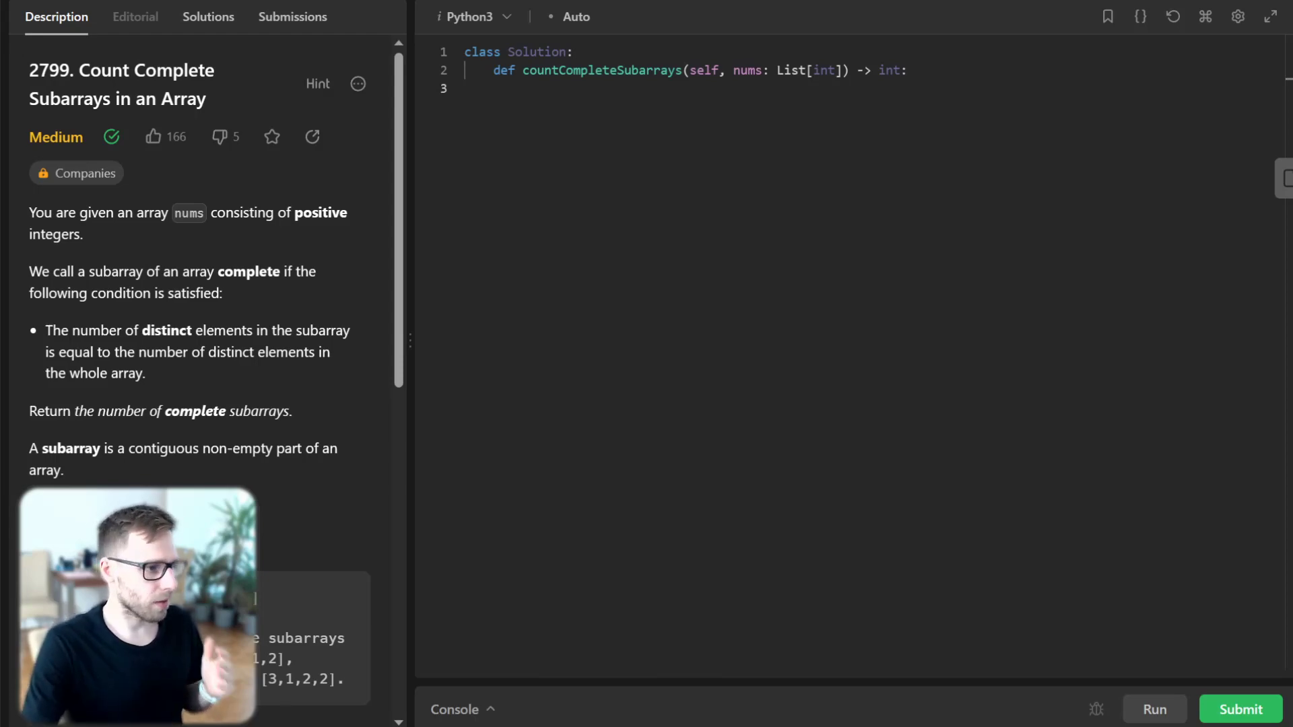
Step: Scroll the description to Example 1 and box its input array [1,3,1,2,2]
scroll(down, 3)
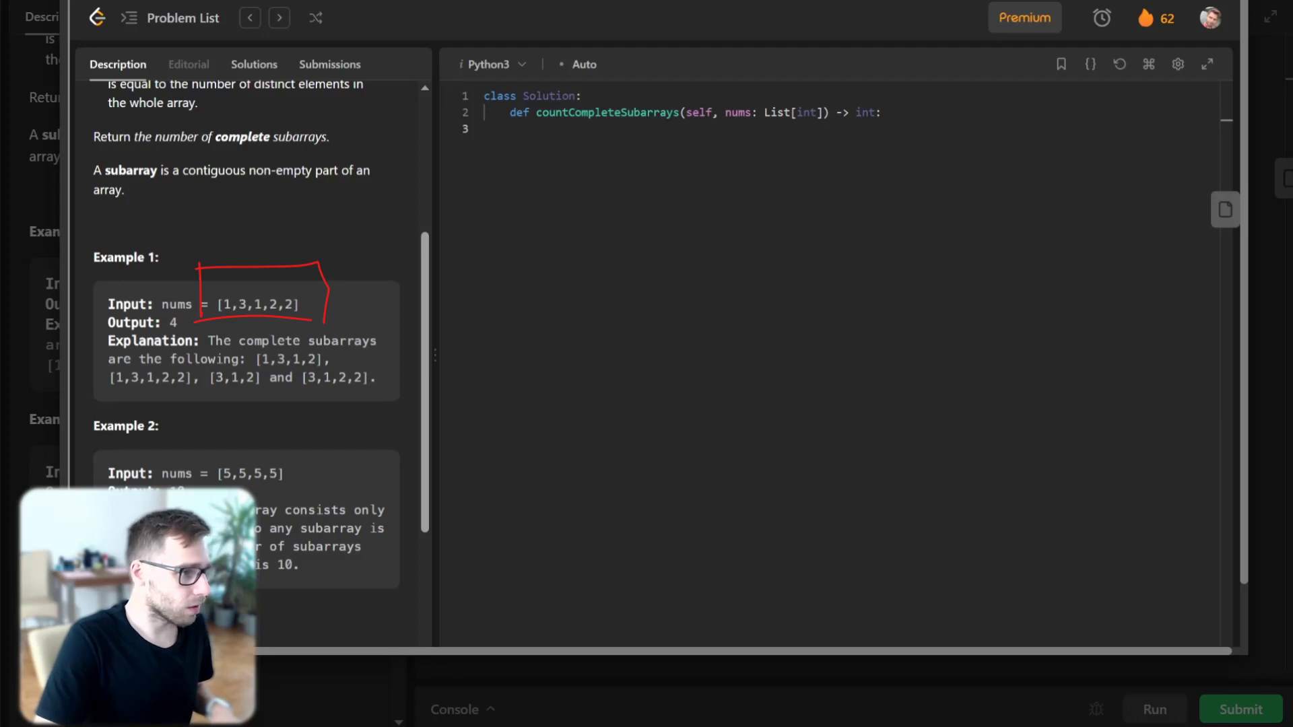
Step: Sketch distinct values 1, 3, 2 with output 4, and answer 10 for the all-fives example
drag(448, 198, 471, 239)
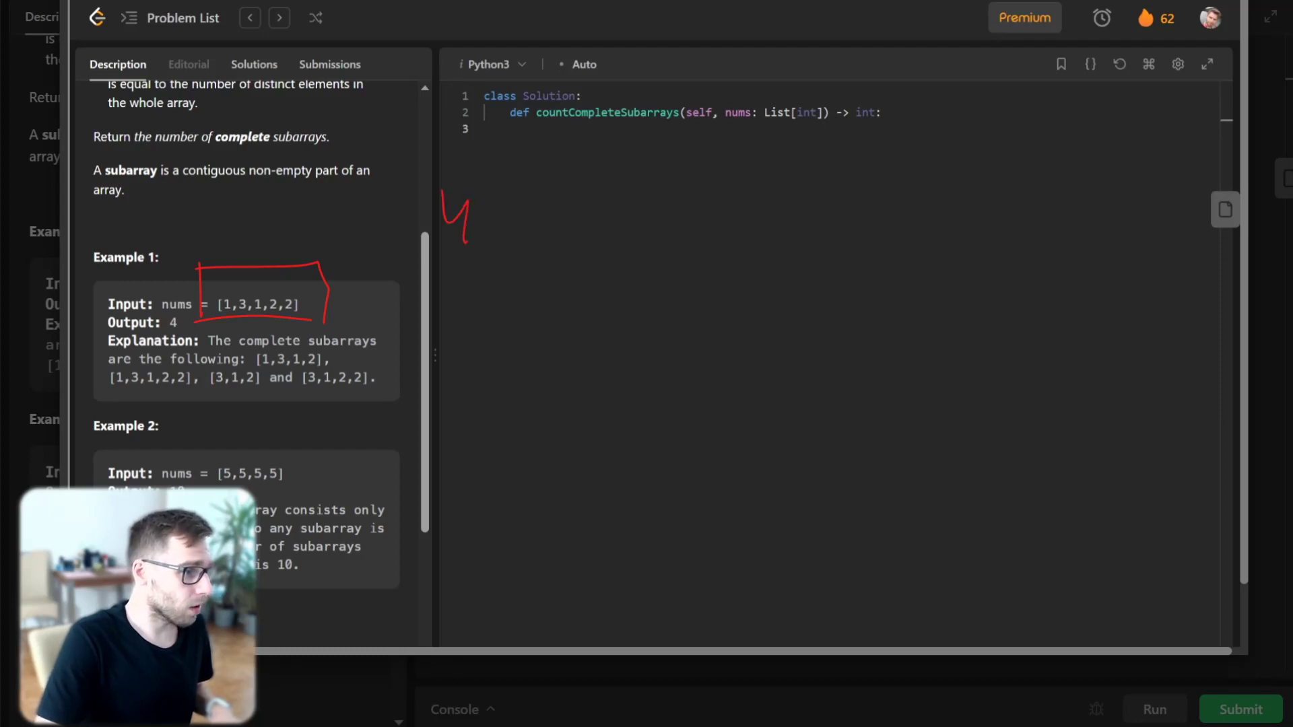
drag(322, 309, 400, 305)
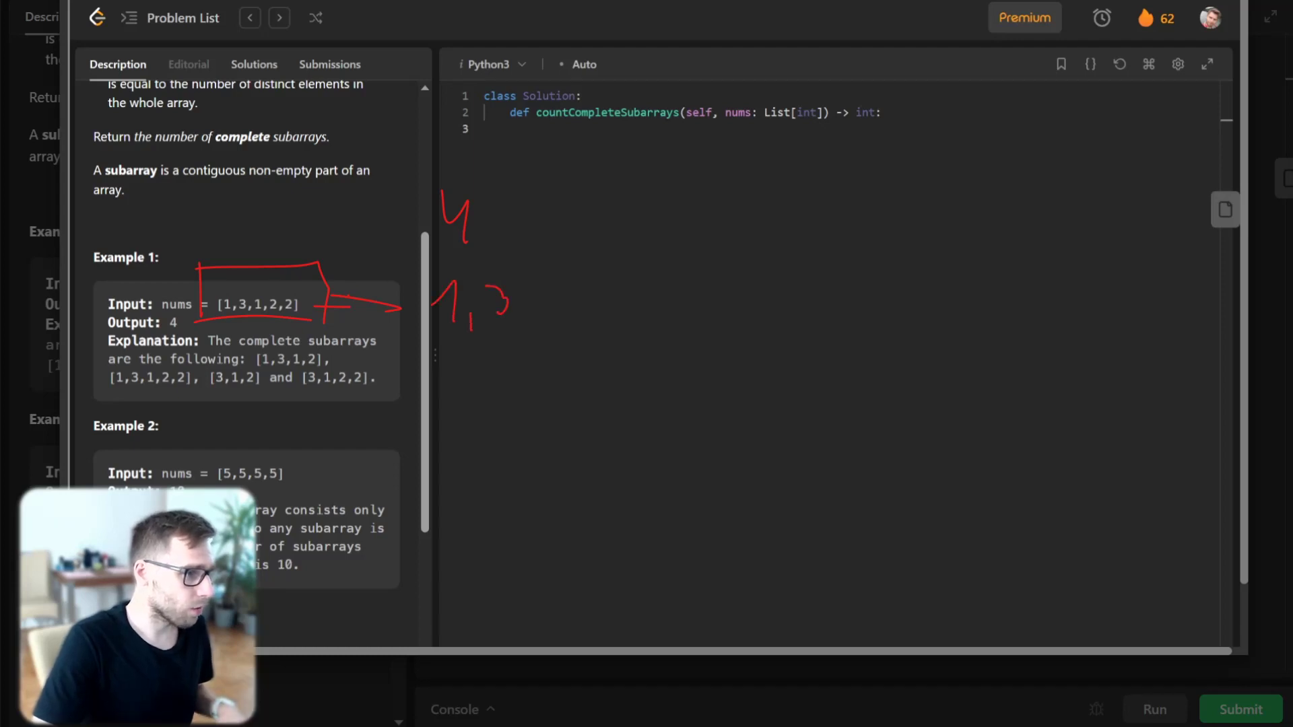
drag(549, 293, 573, 317)
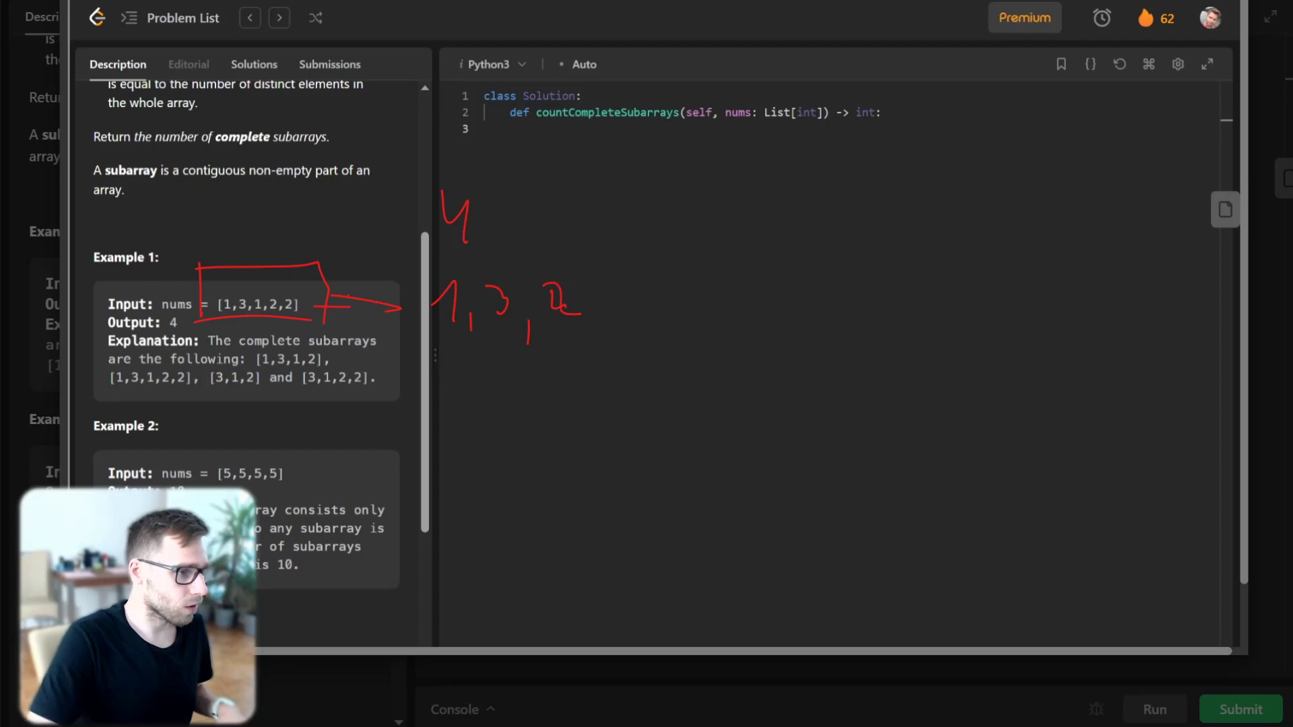
drag(437, 264, 606, 355)
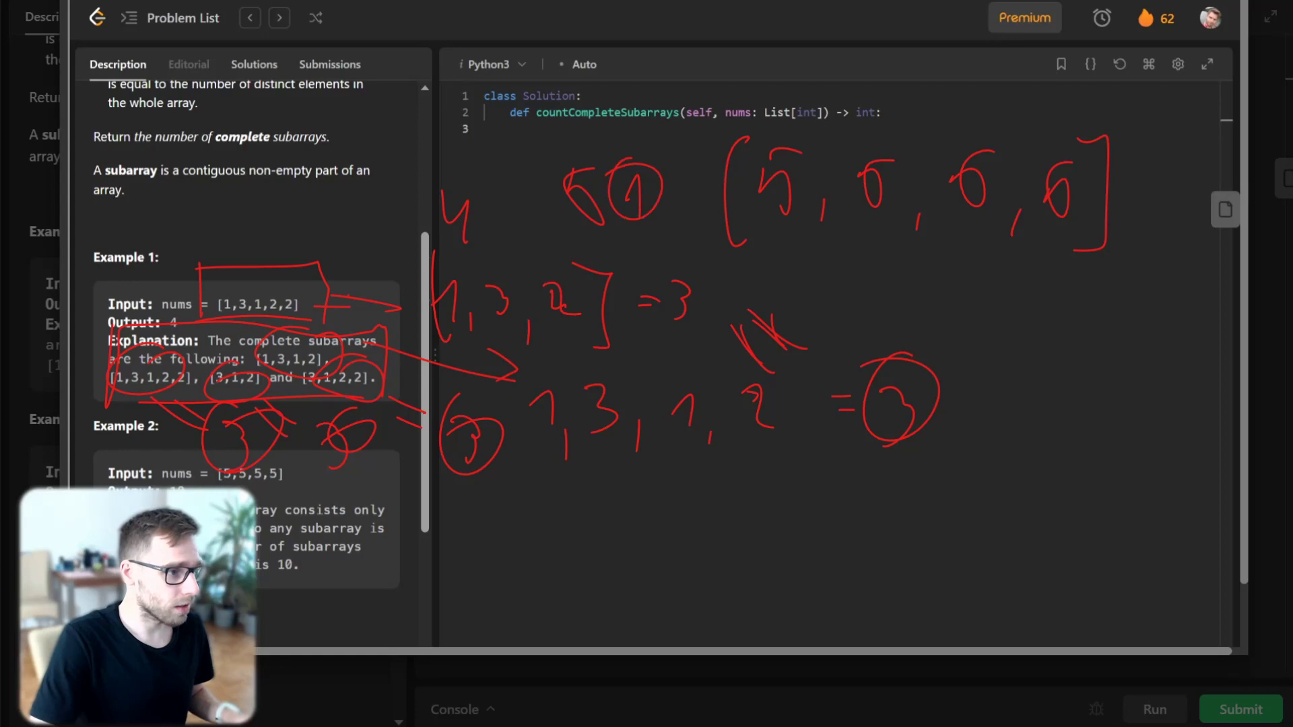
drag(677, 186, 705, 206)
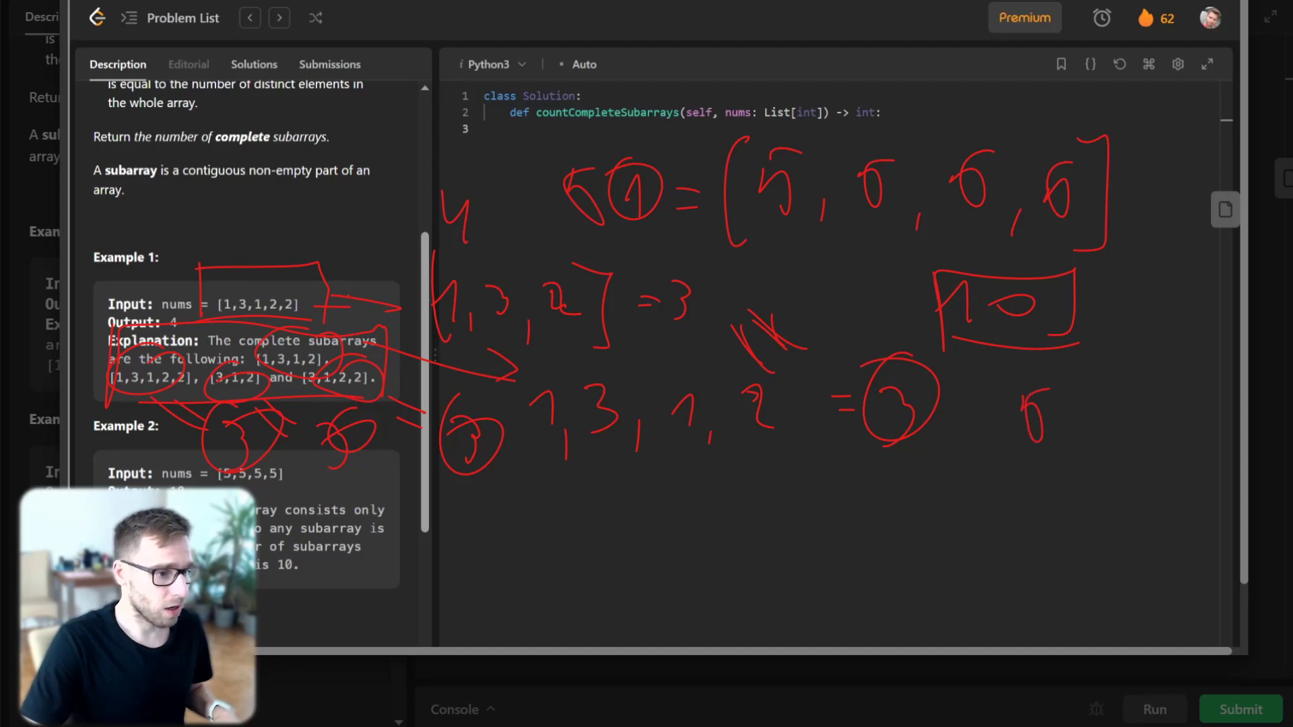
drag(1032, 412, 1171, 420)
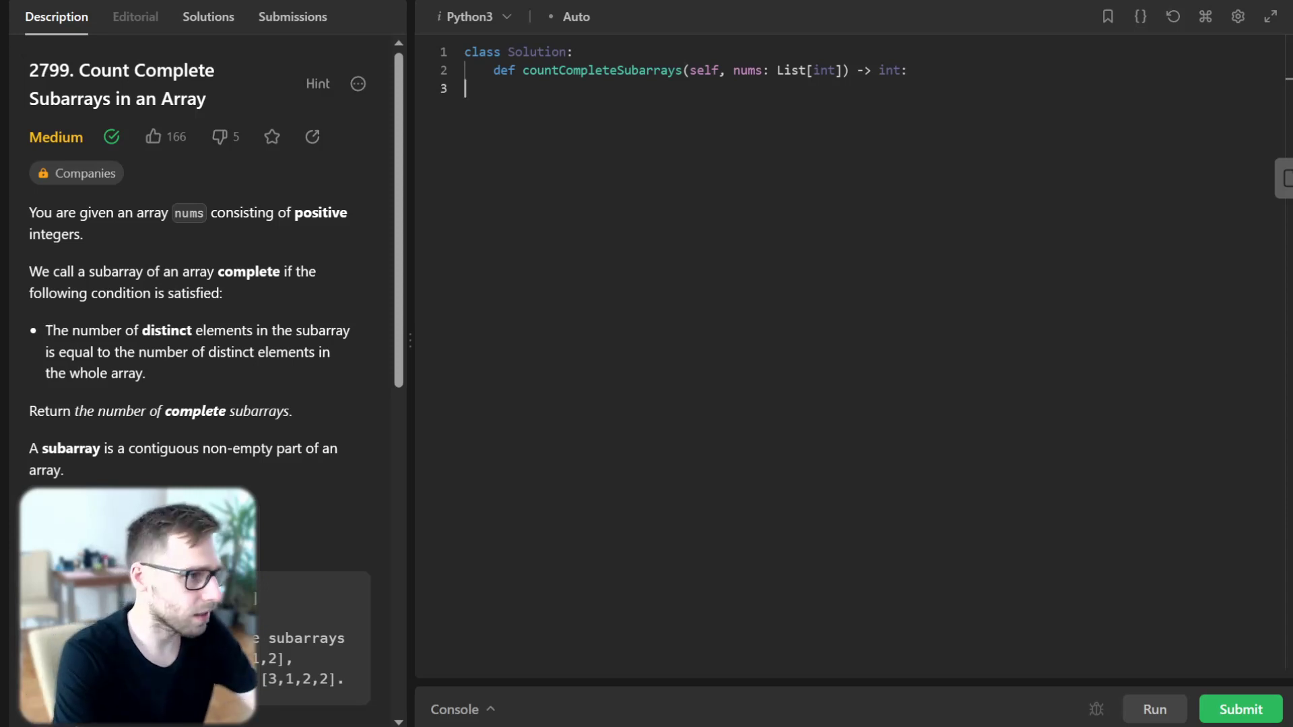
Step: Type n = len(nums), distinct_elements = len(set(nums)), count, left, right = 0, counter = Counter(), and begin 'while'
text(n = len(nums)
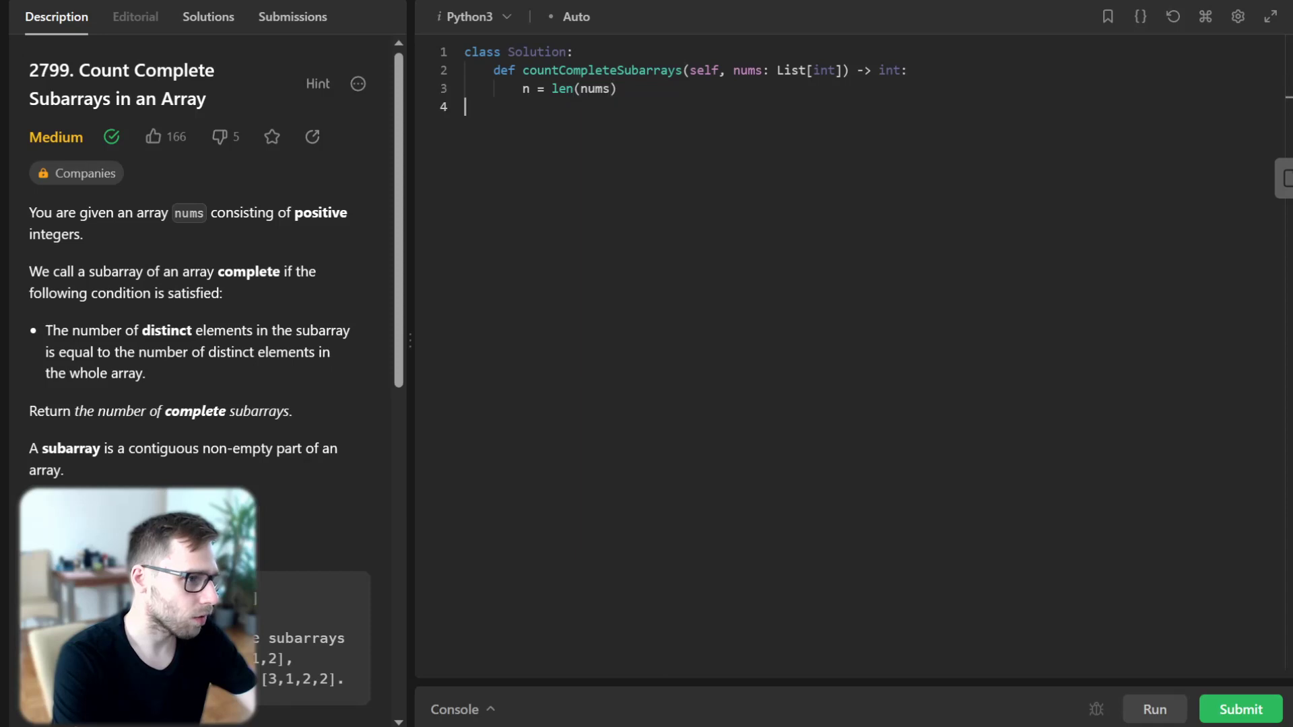
text(distinct_e)
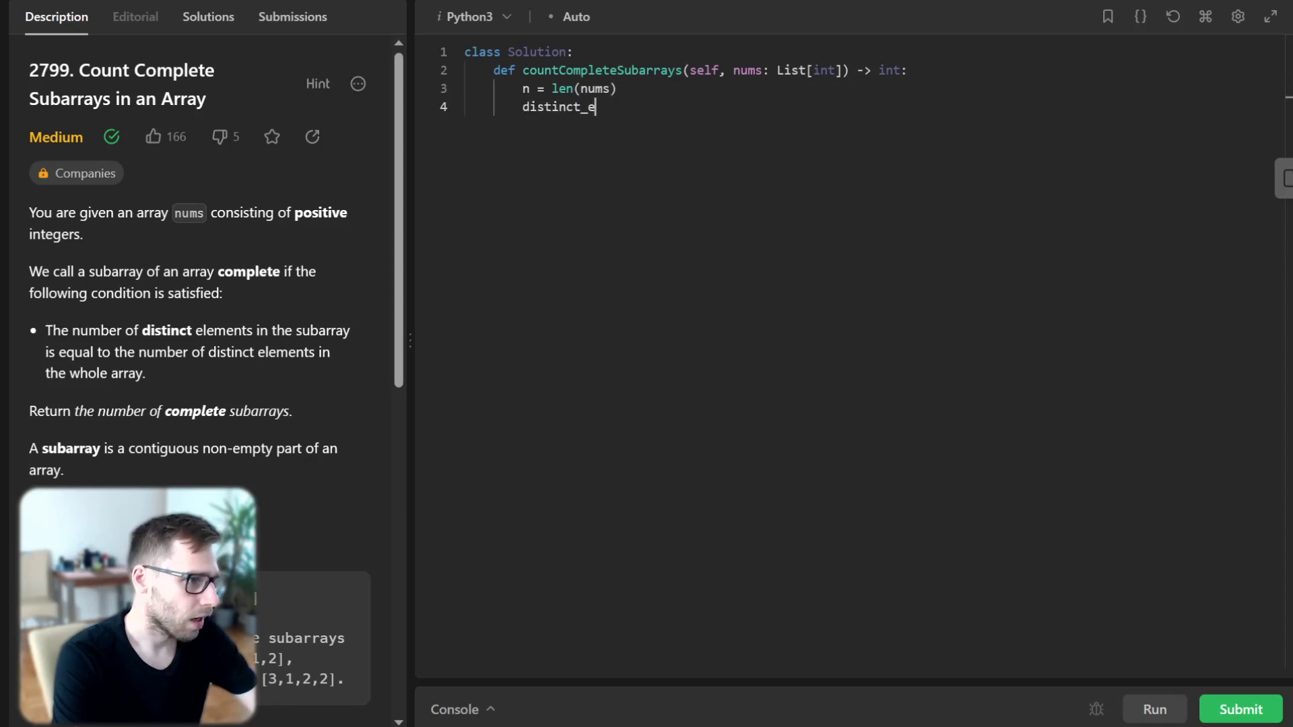
text(ements = len(set()
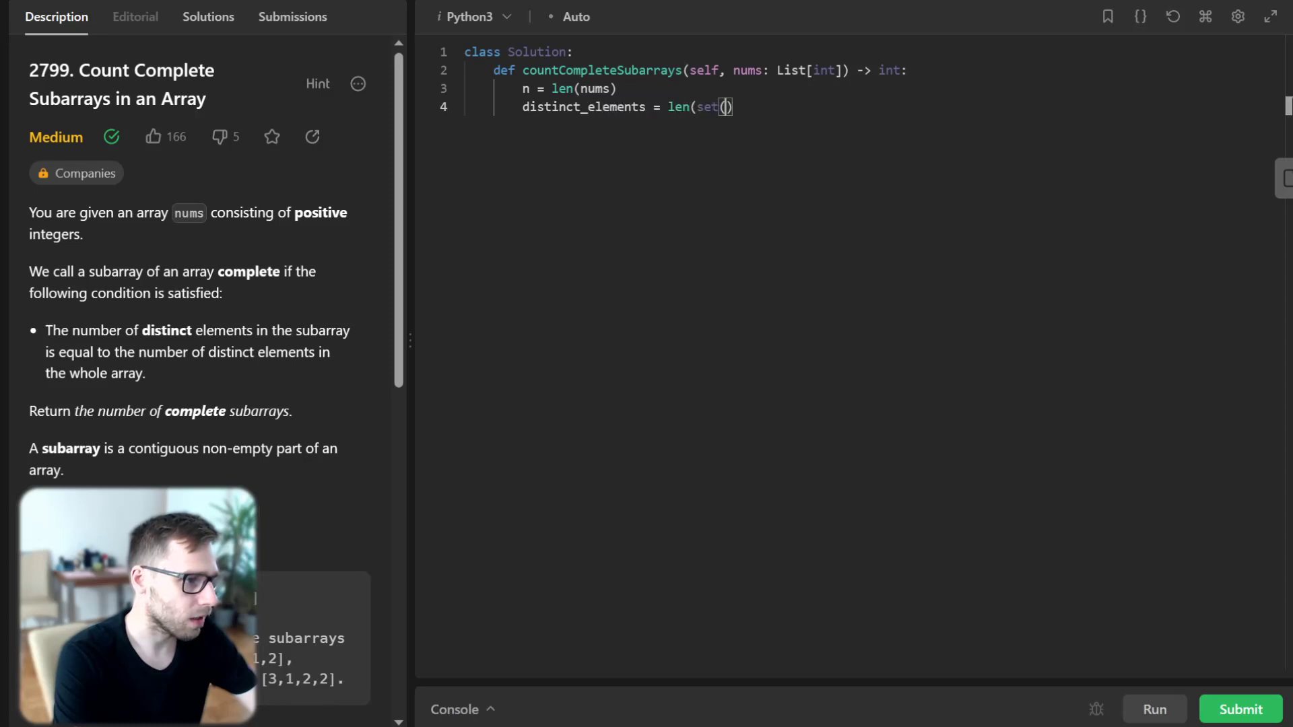
text(nums)))
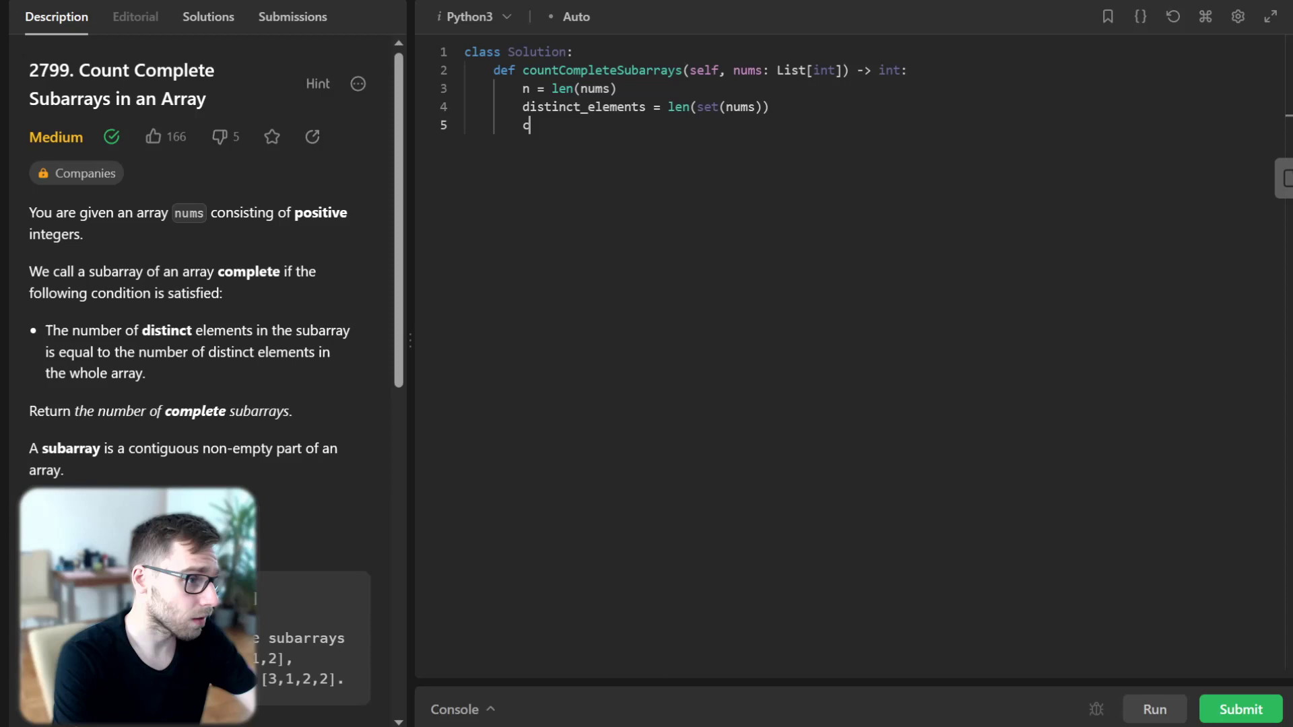
text(ount = 0)
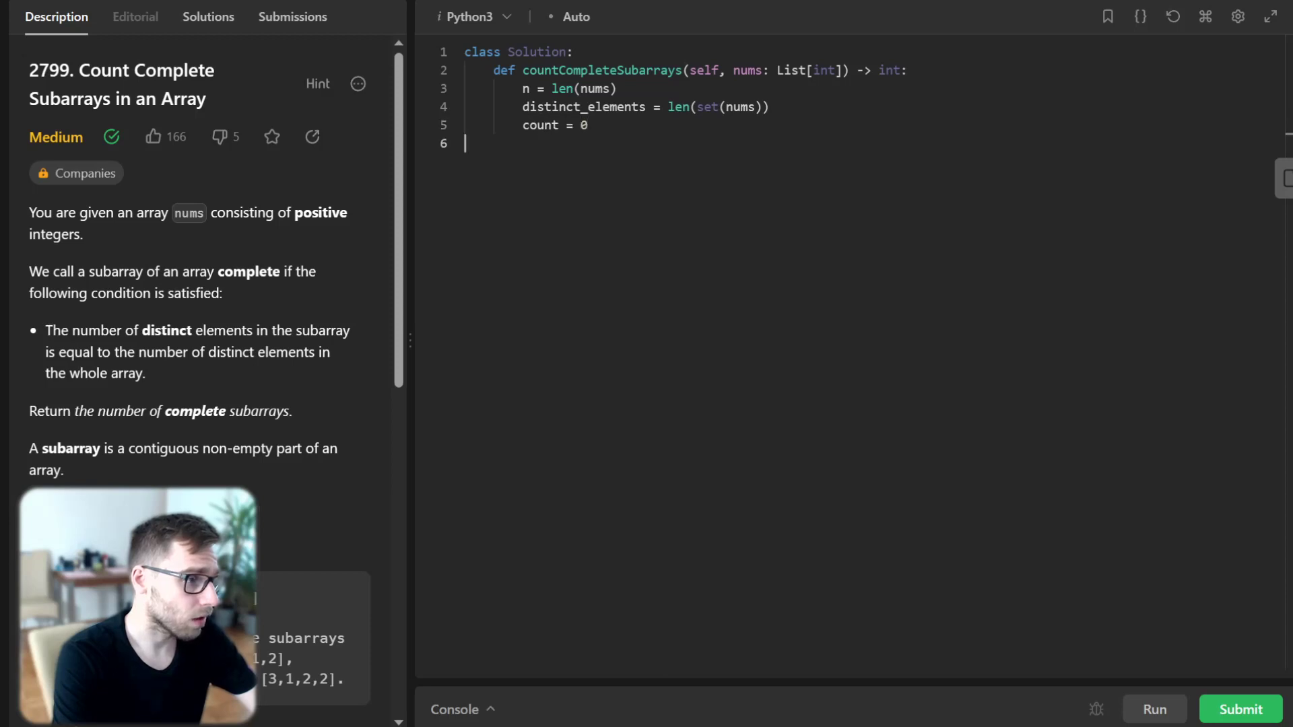
text(left =)
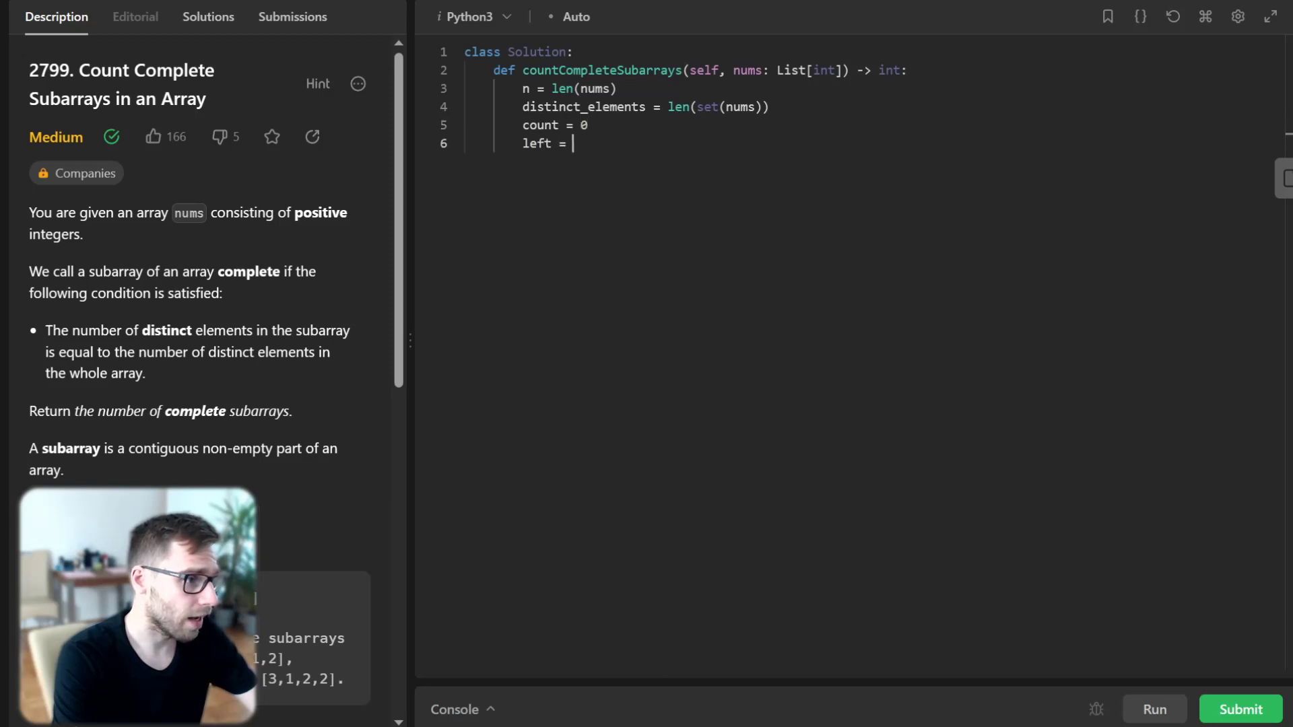
text(0)
text(right = 0)
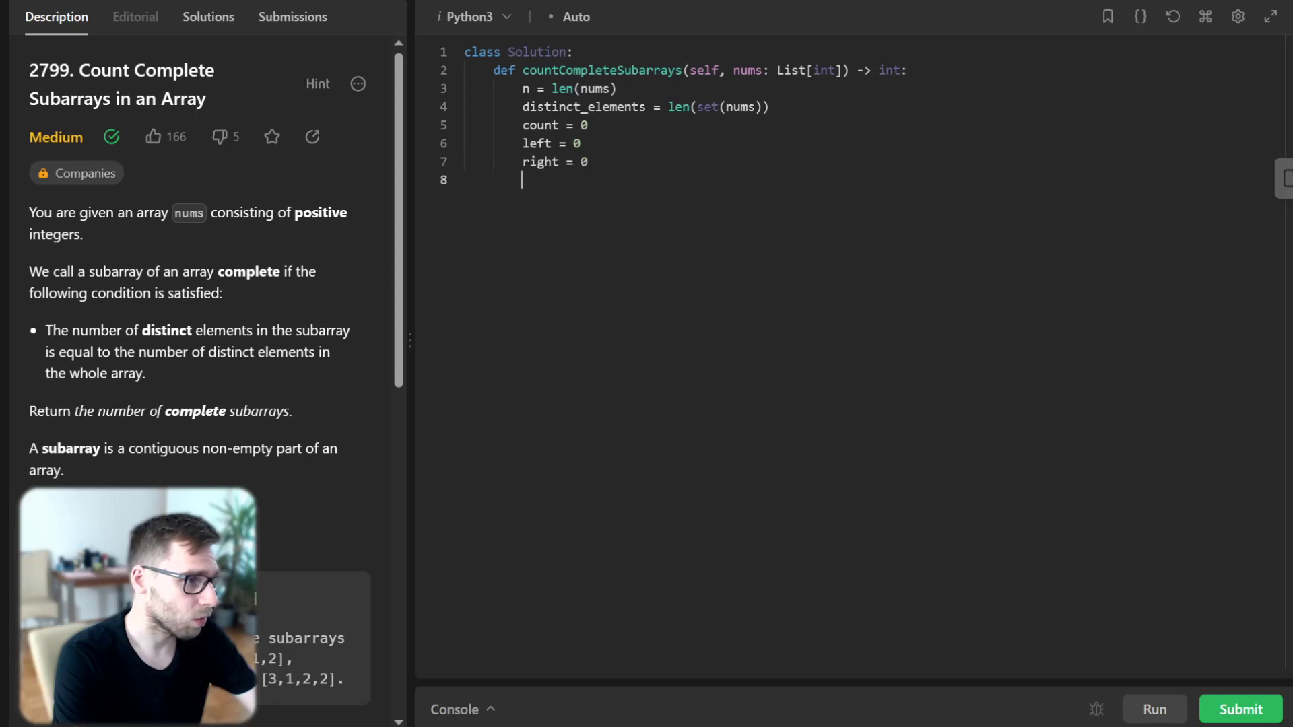
text(counter = Counter())
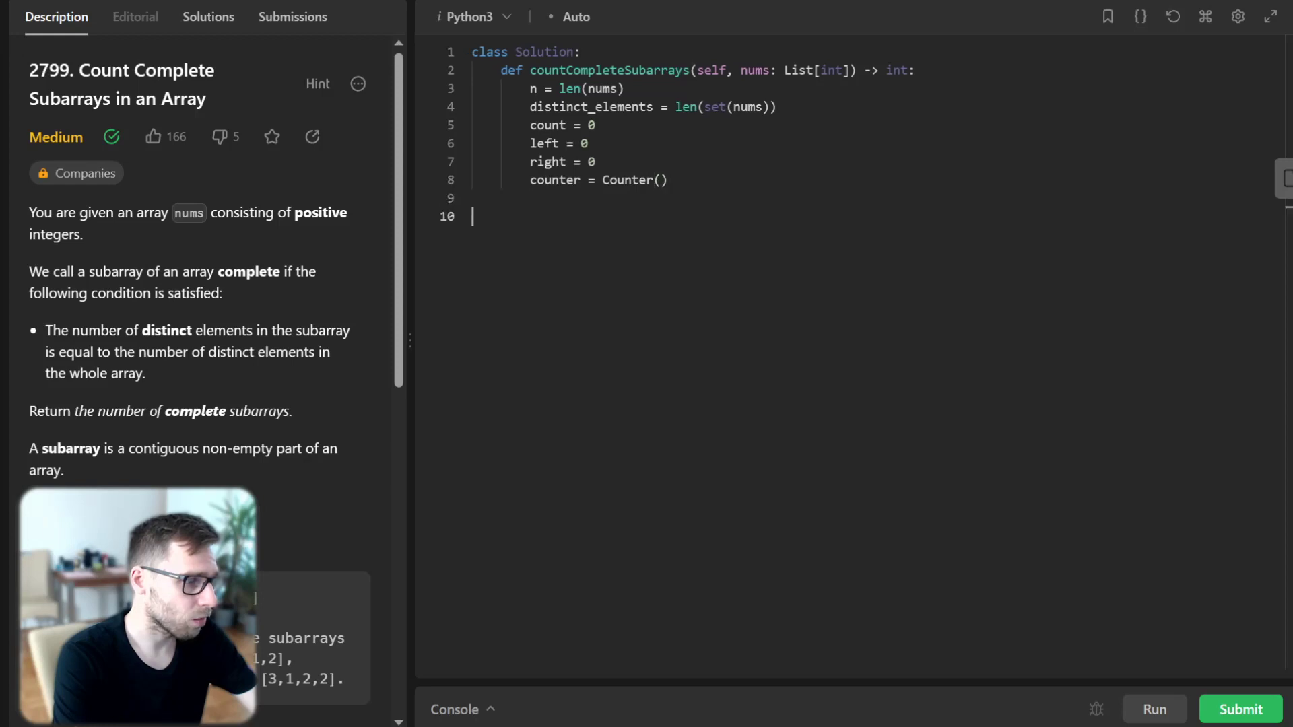
text(while ri)
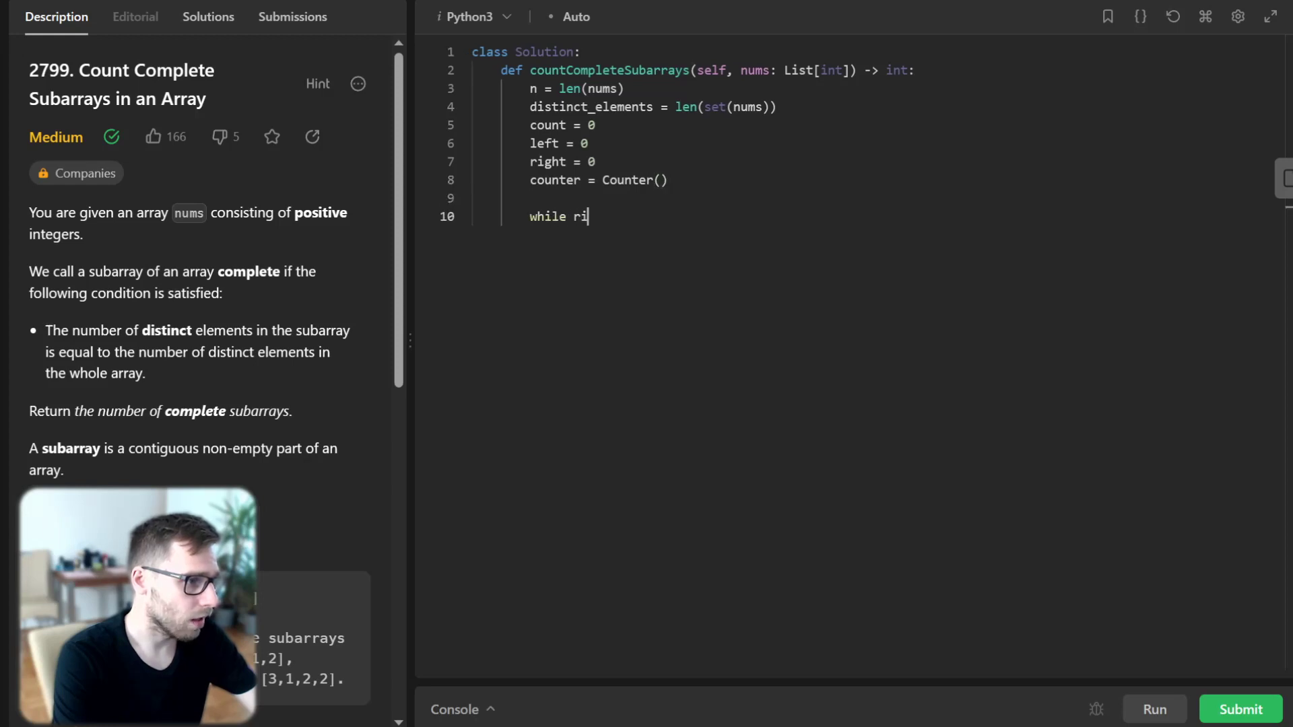
Step: Add 'while right < n:', increment counter[nums[right]], and loop while len(counter) == distinct_elements
text(ght < n:)
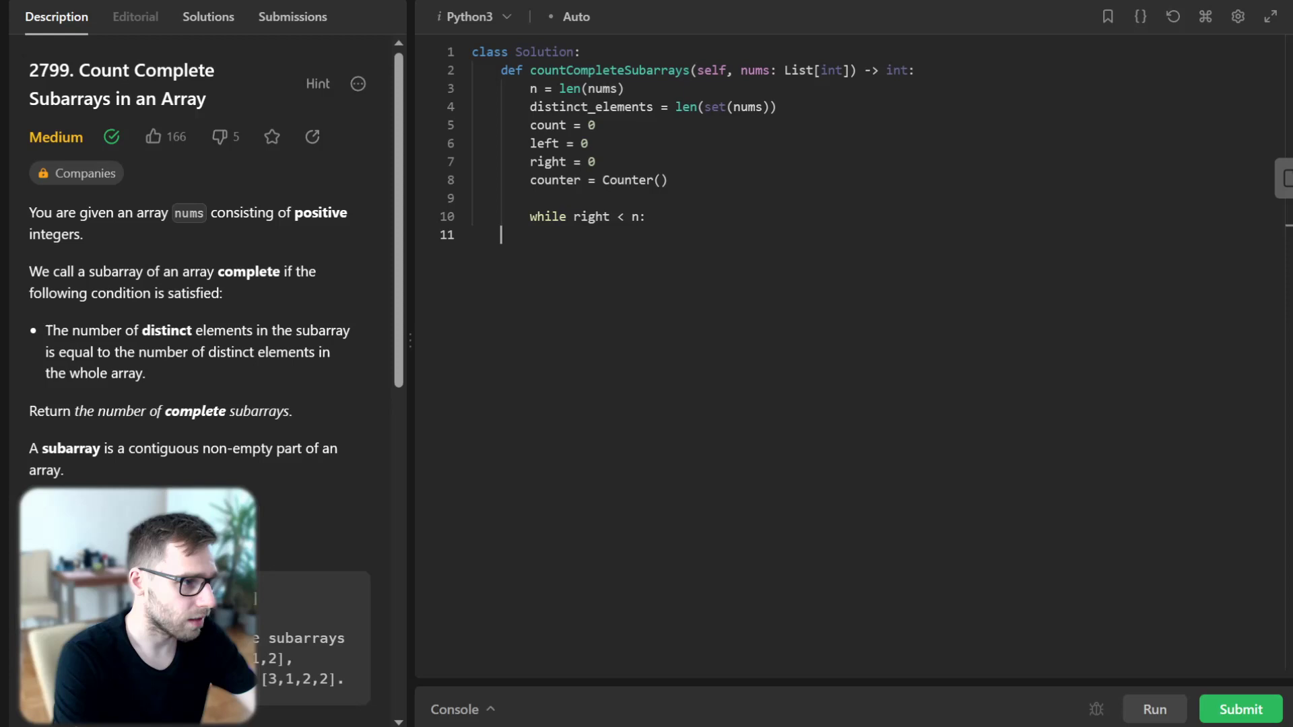
text(counter[nu)
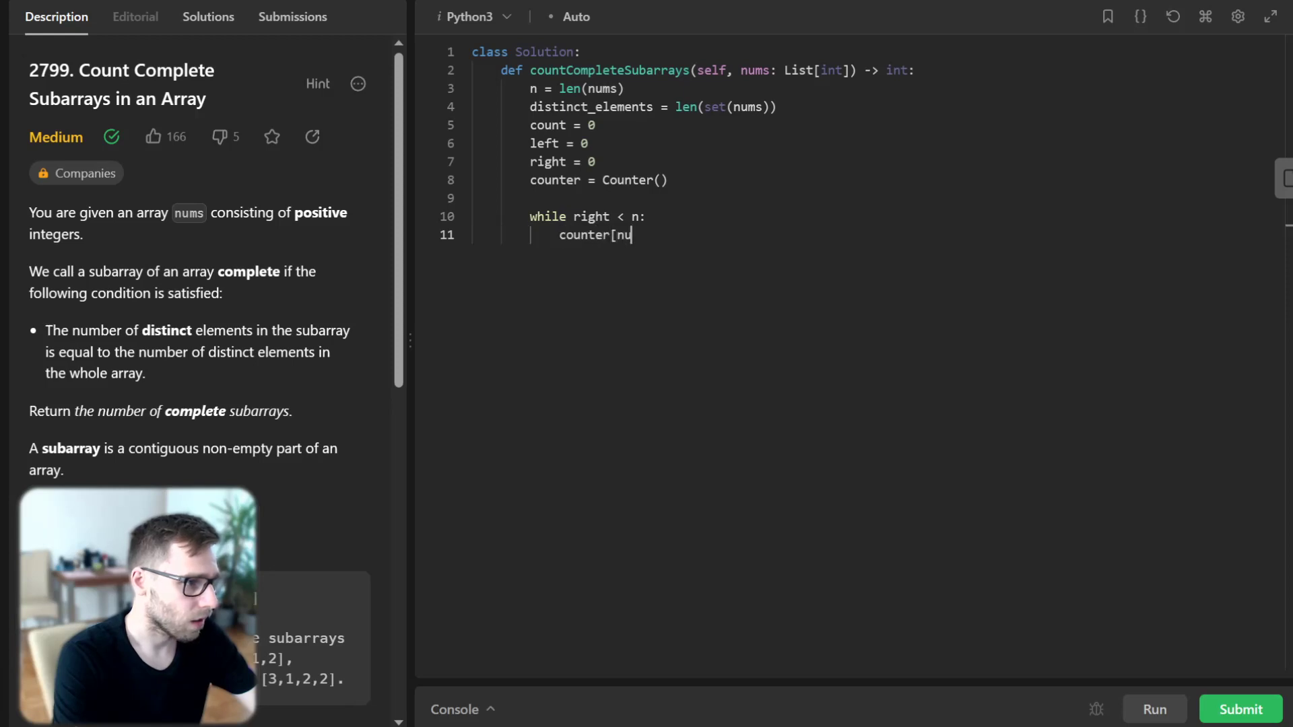
text(ms[right]] +=)
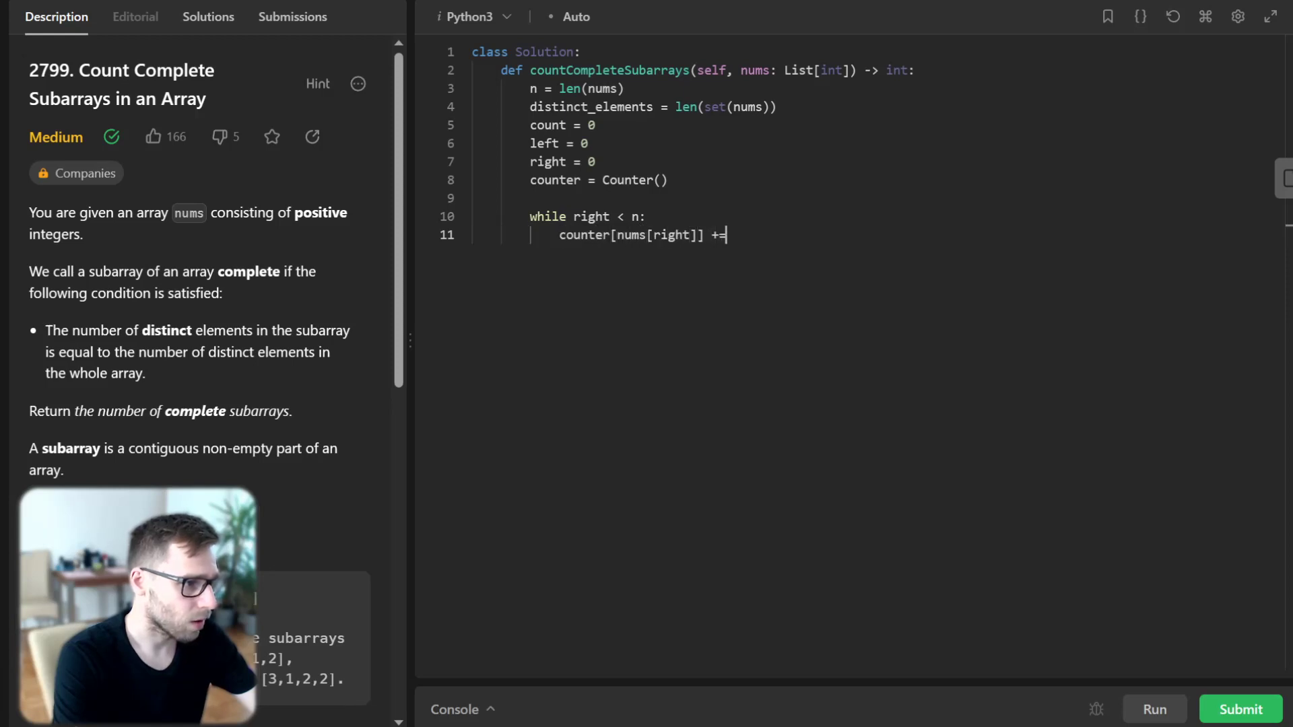
text(1)
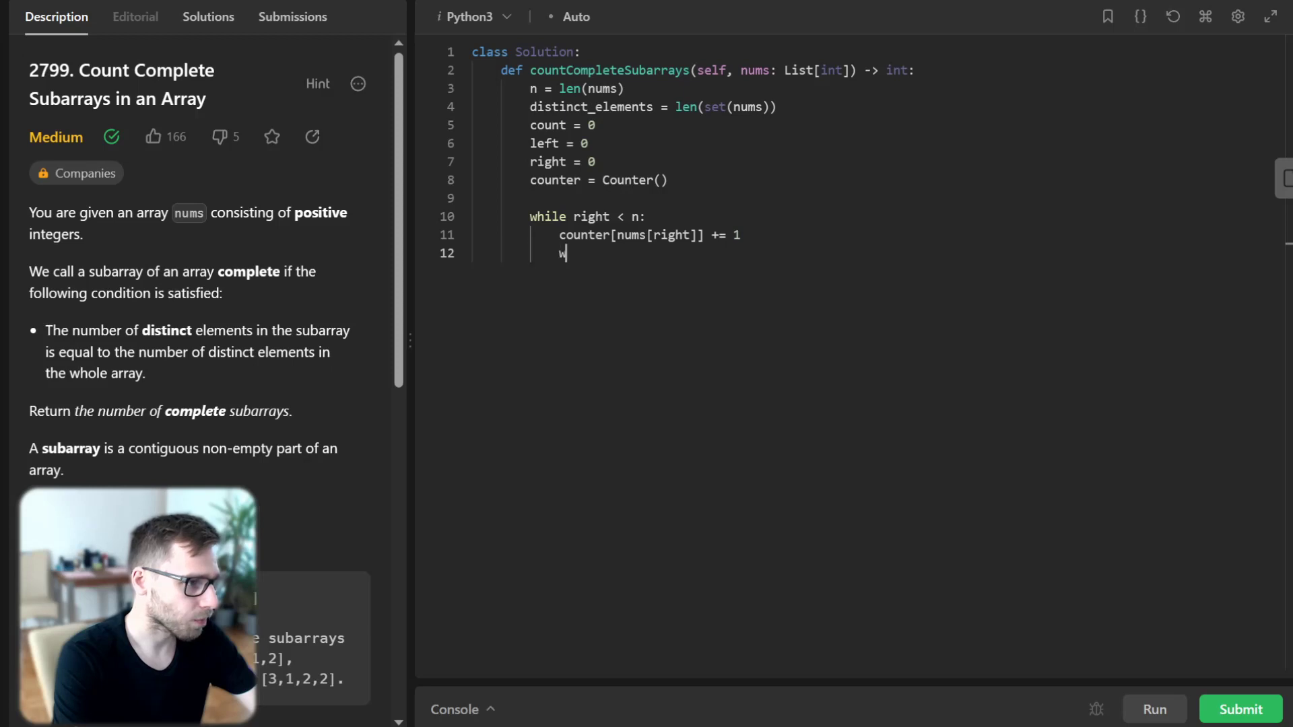
text(hile)
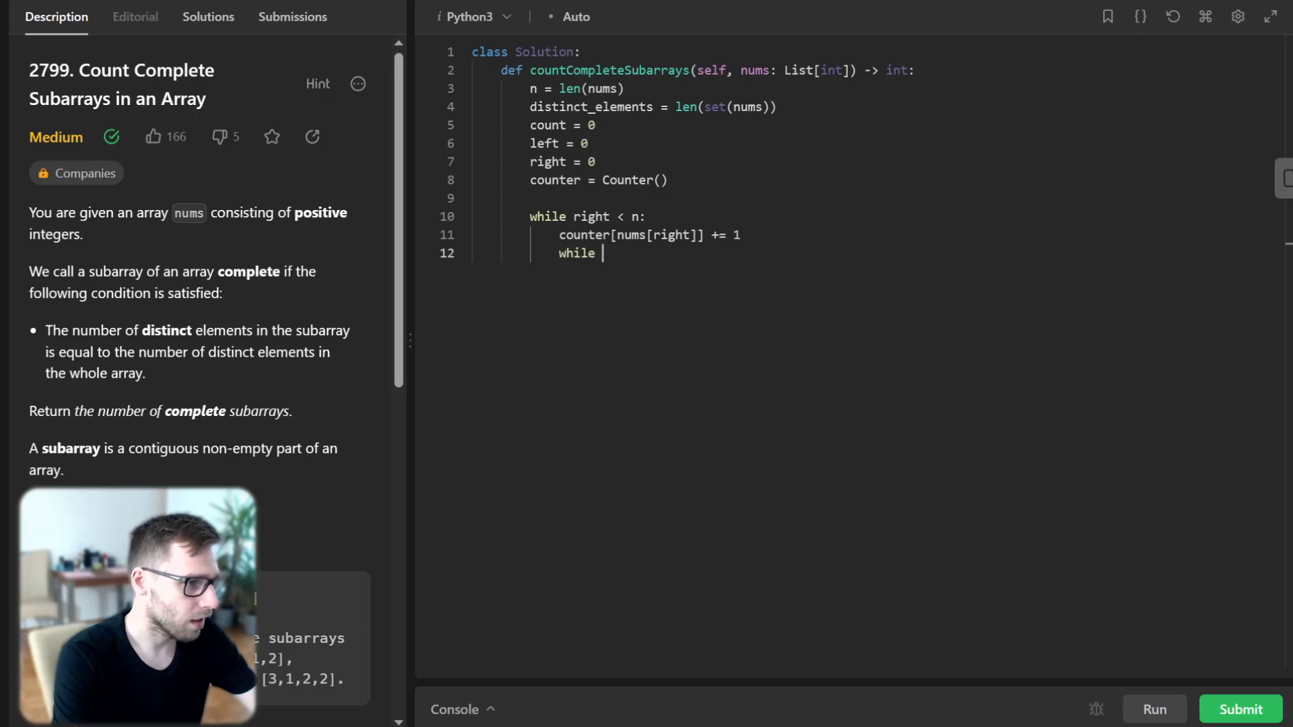
text(len(counter) == distin)
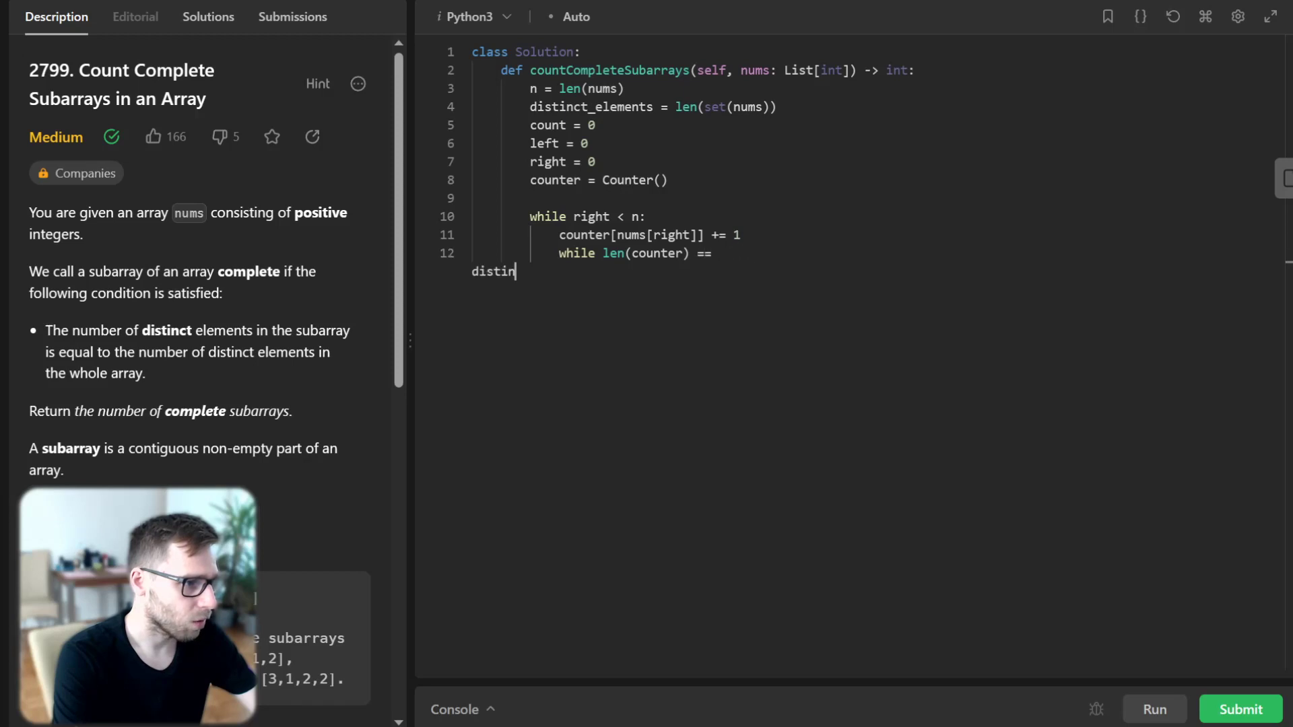
text(ct_elements:)
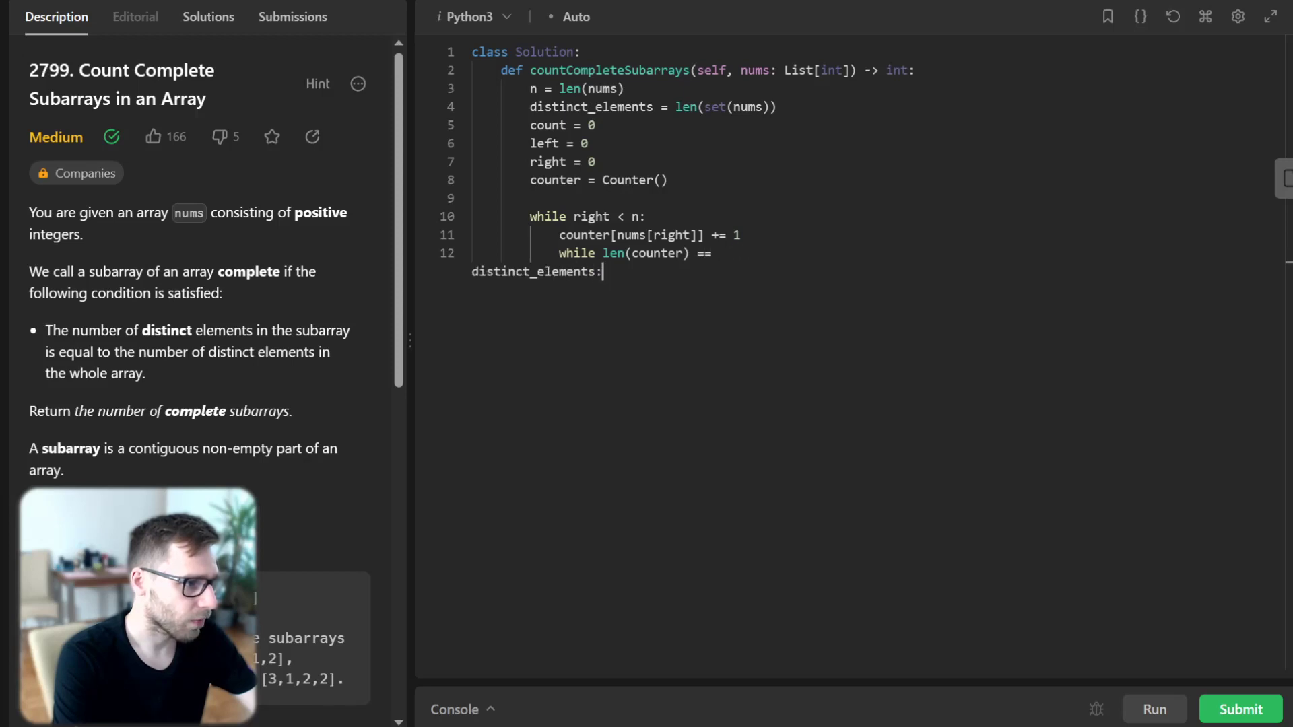
text(counter[nums[left]] -= 1)
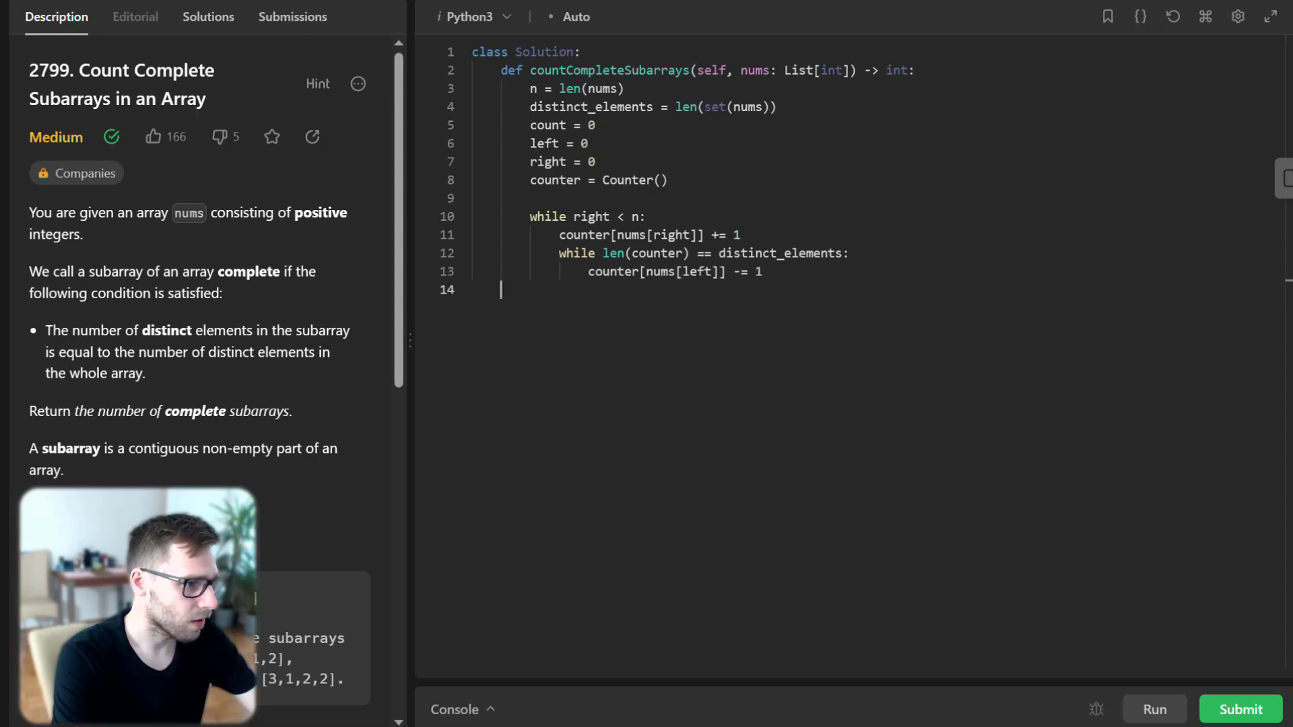
Step: Delete zero-count entries, advance left, add n - right to count, advance right, return count
text(if counter[nums[left)
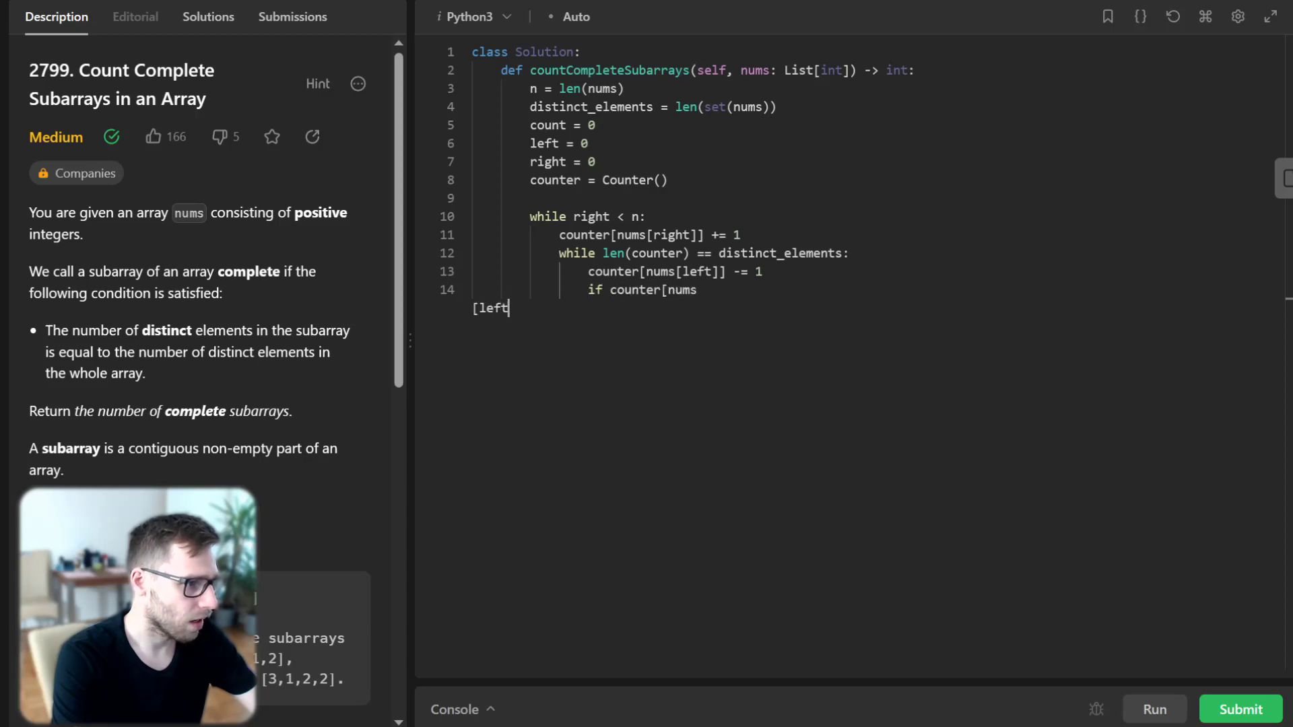
text(]] == 0:)
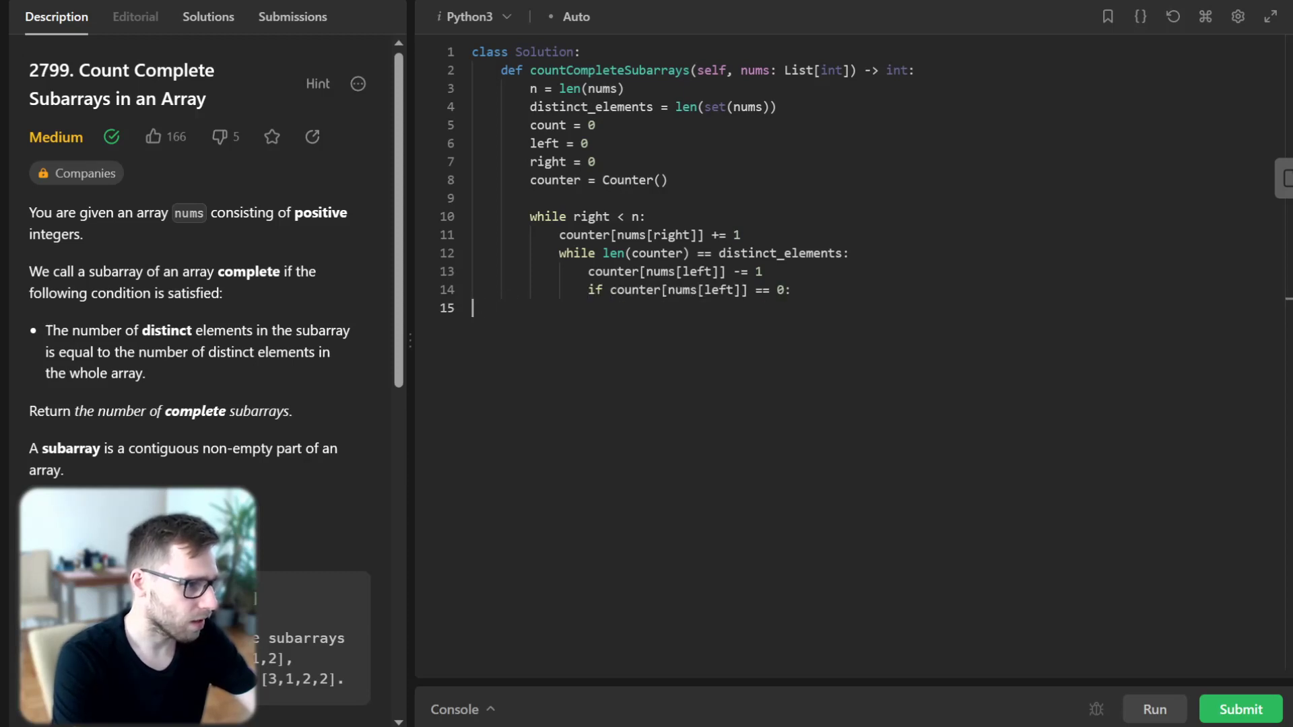
text(del counter[nums[left]])
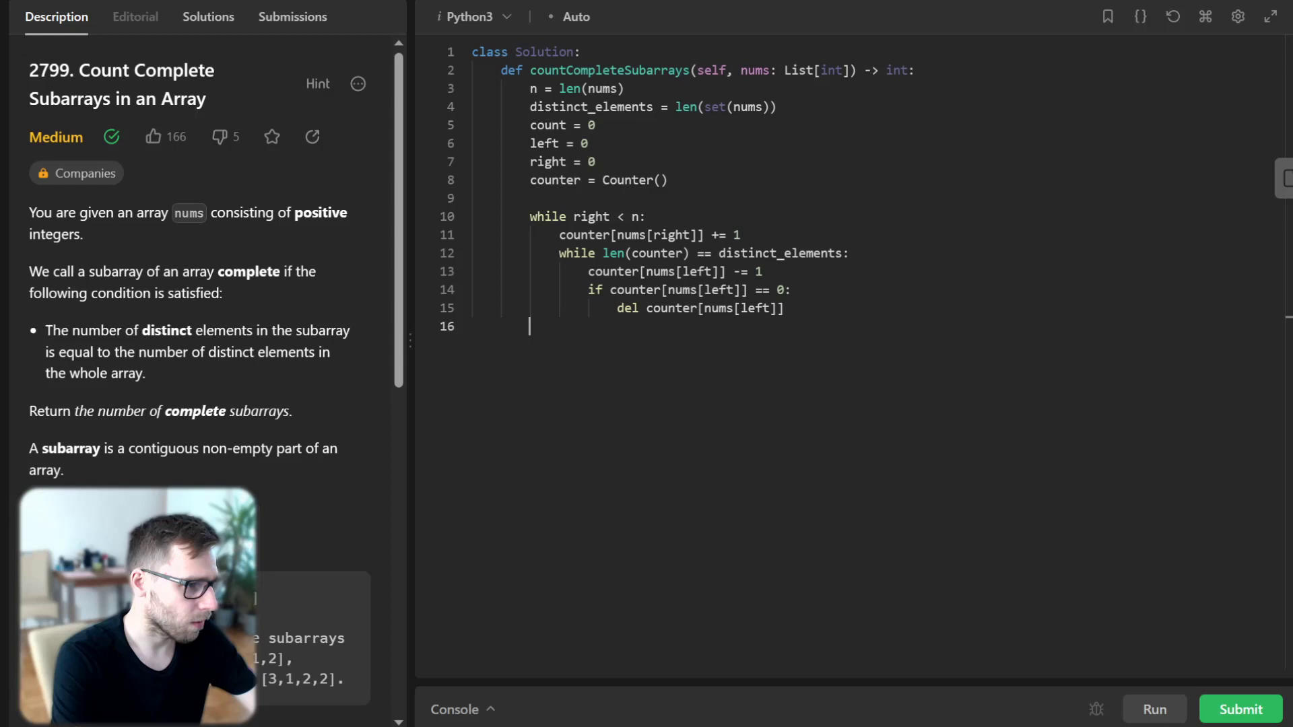
text(left += 1)
text(count +=)
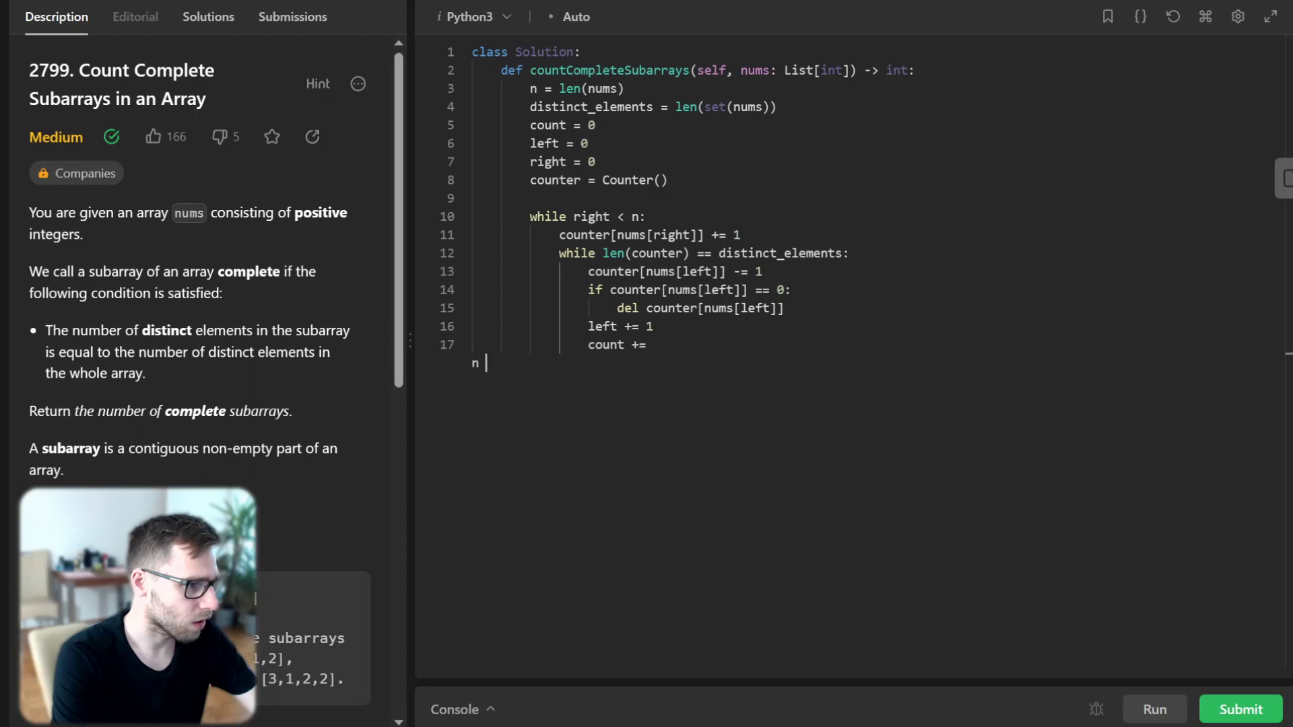
text(n - right)
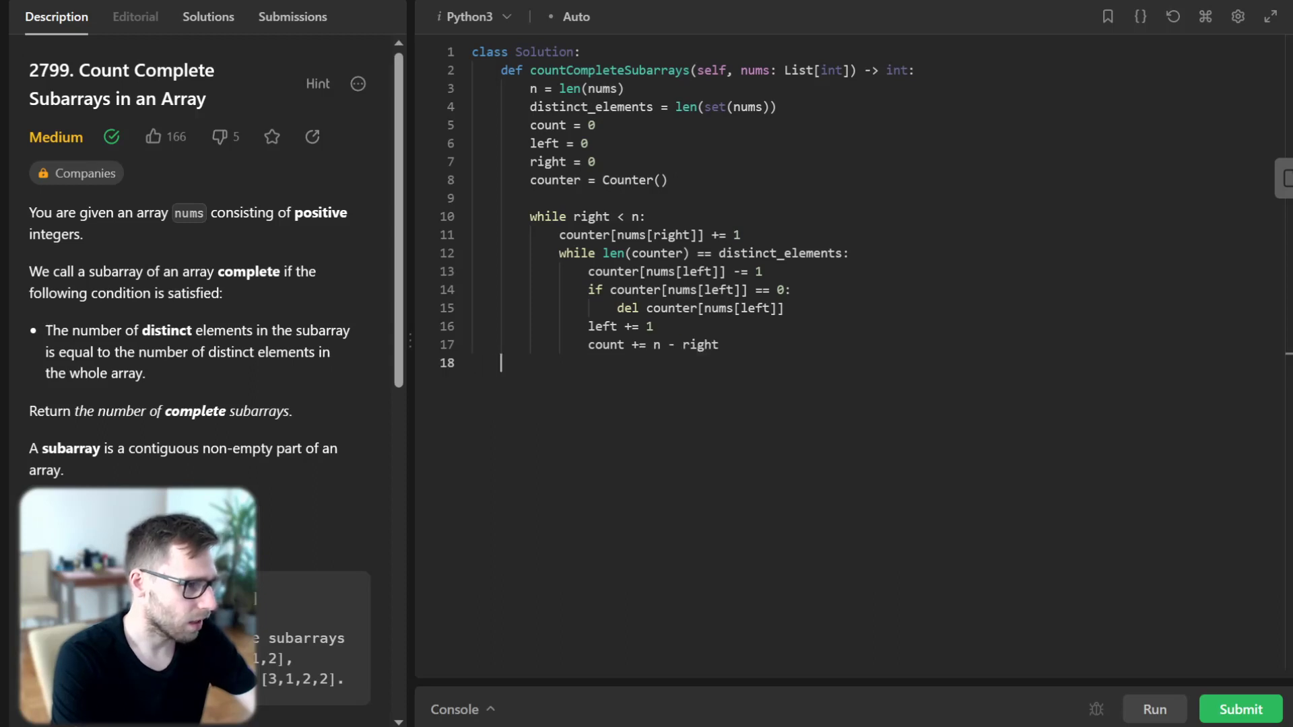
text(irg)
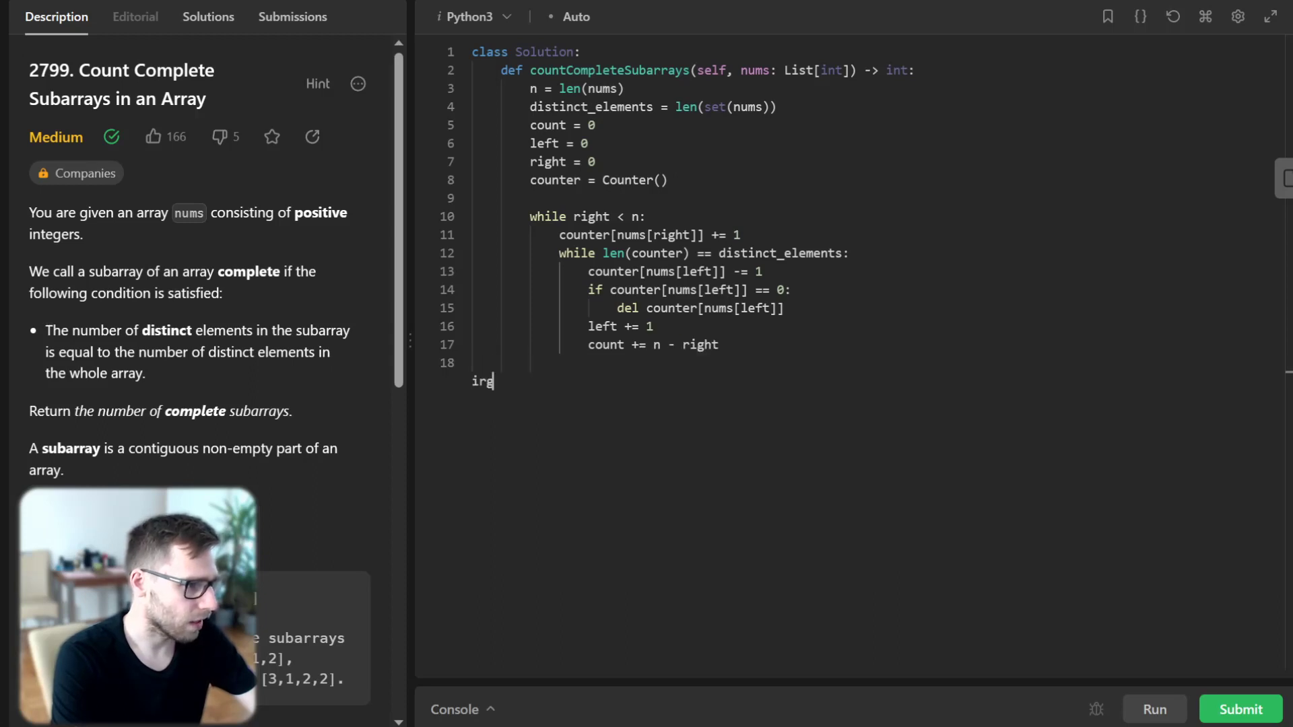
text(right += 1)
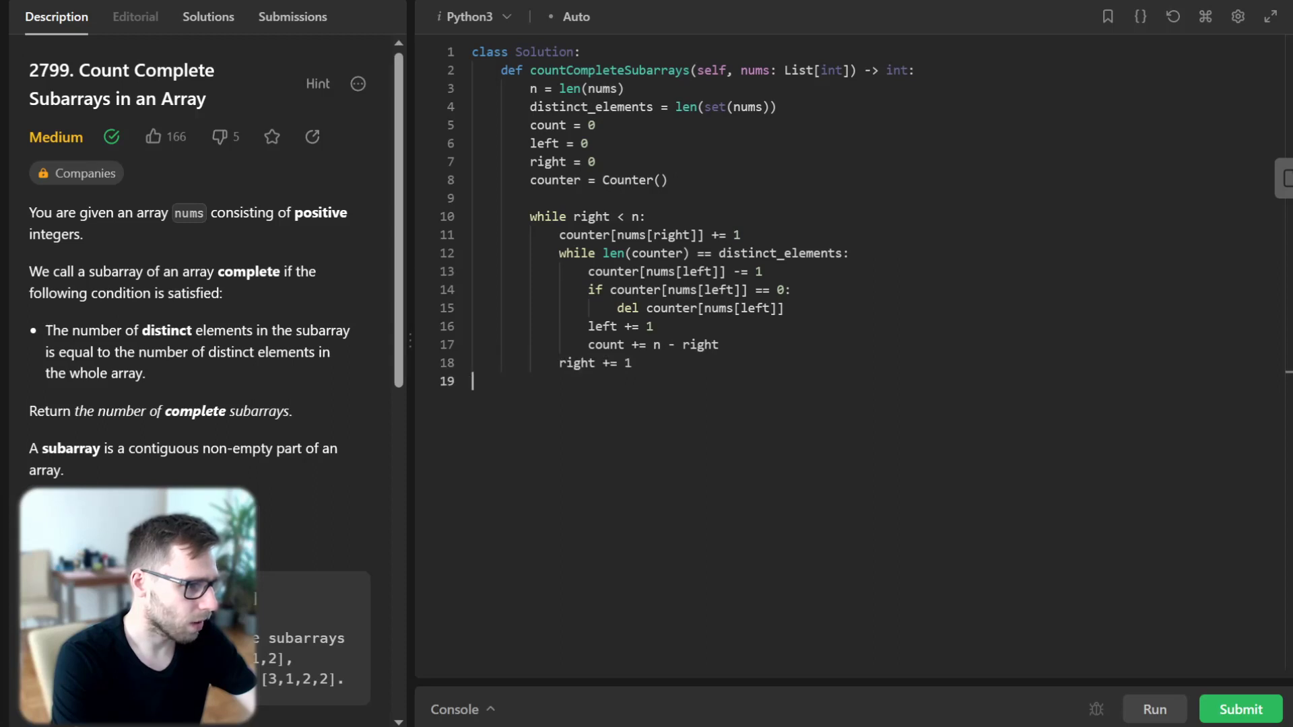
text(r)
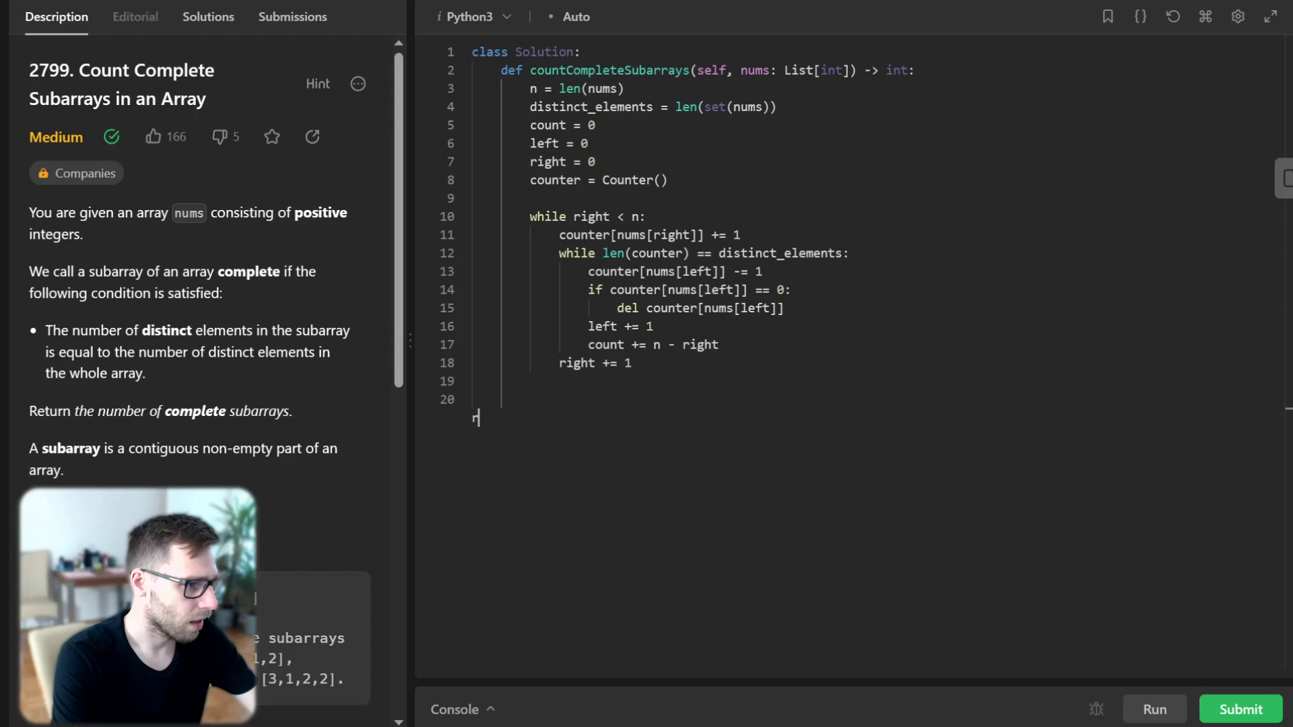
text(return count)
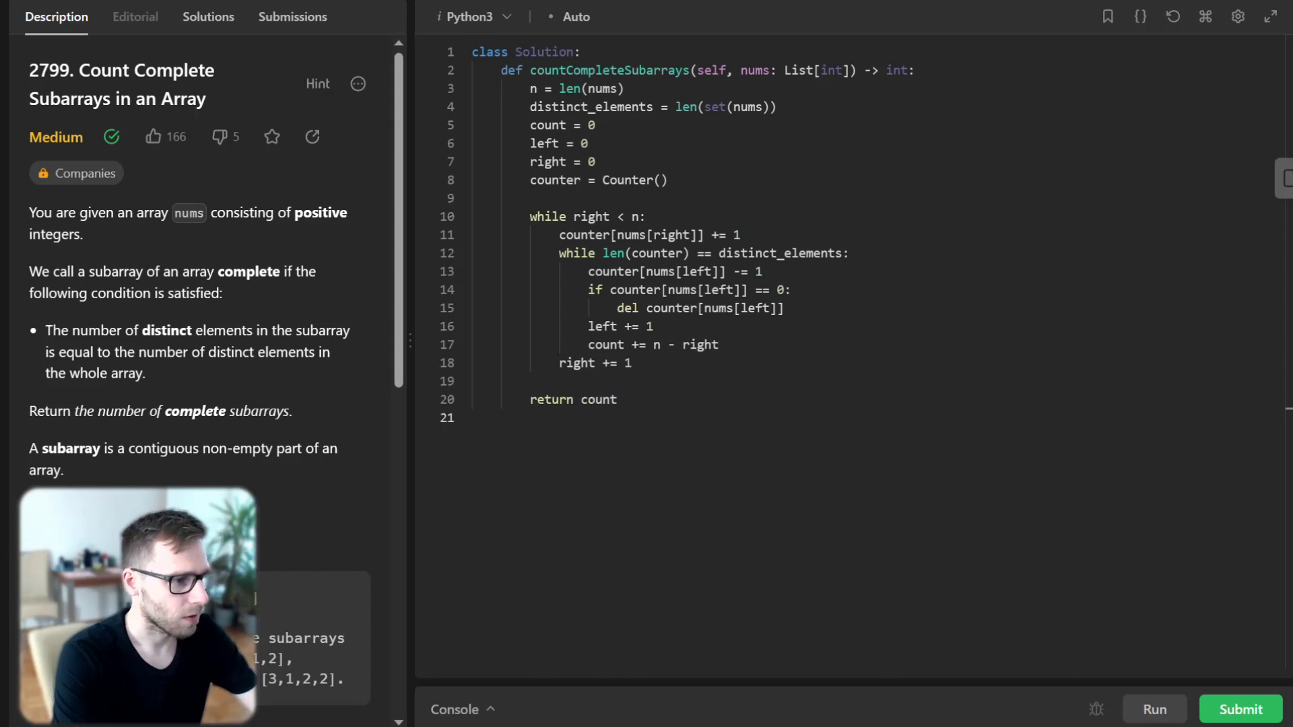
Step: Run the solution, confirm Case 1 outputs 4 and Case 2 outputs 10, then collapse the console
click(1153, 709)
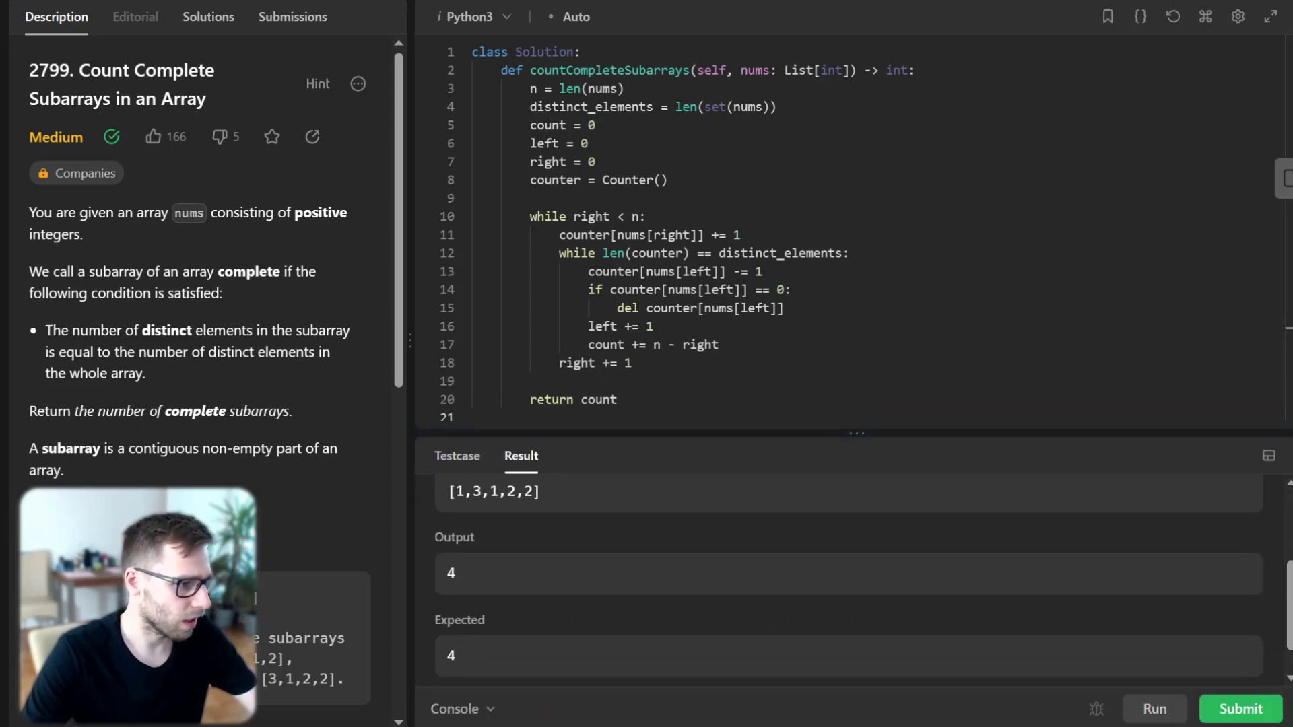
click(1240, 708)
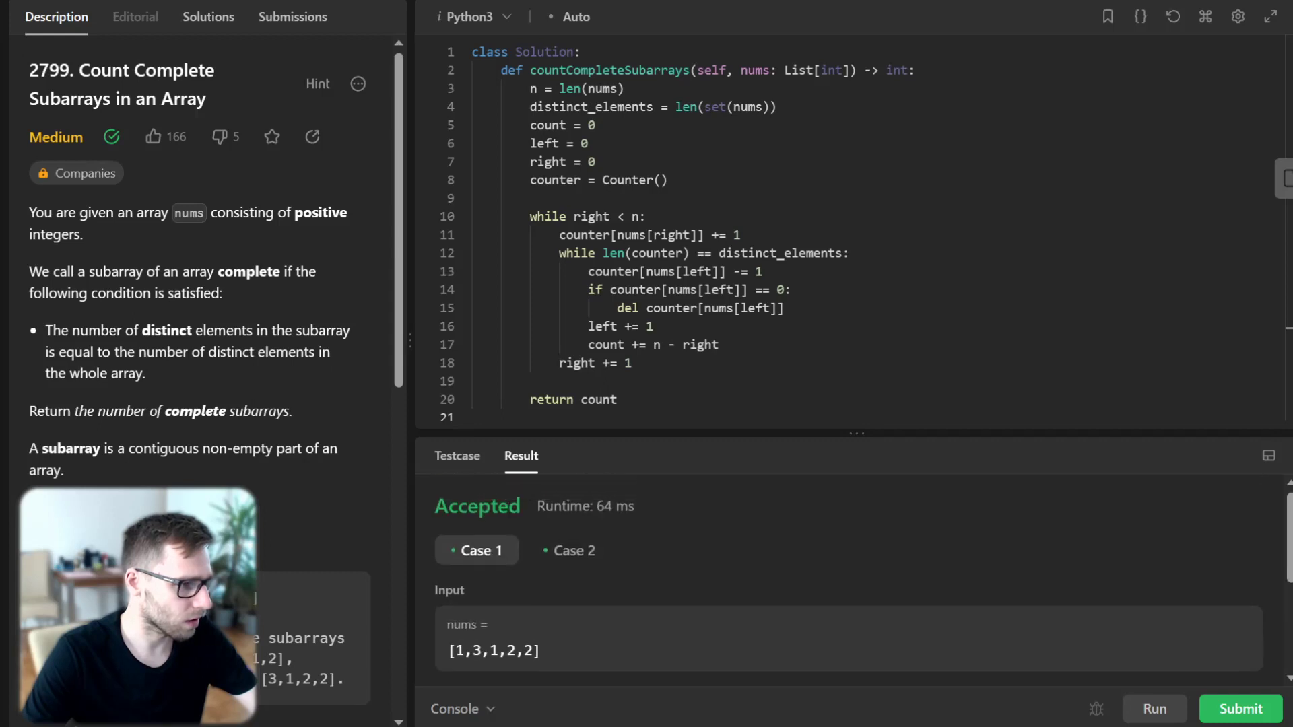
click(569, 550)
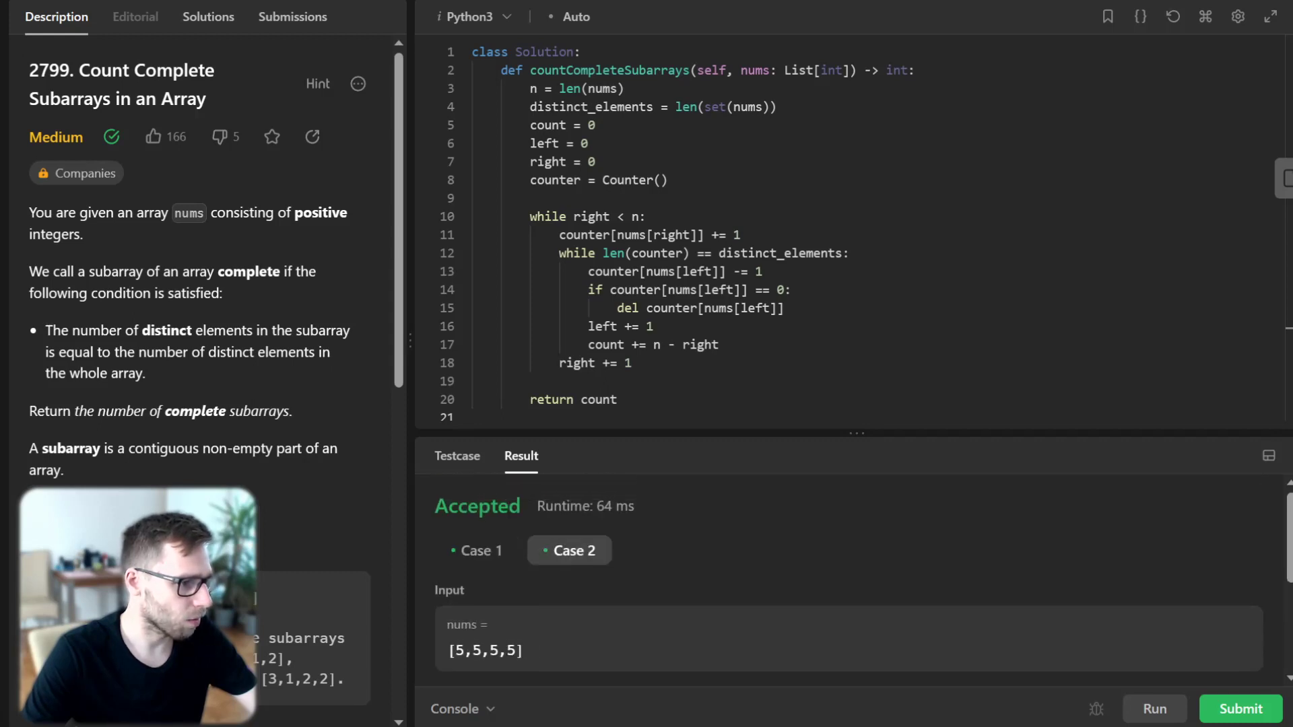
scroll(down, 3)
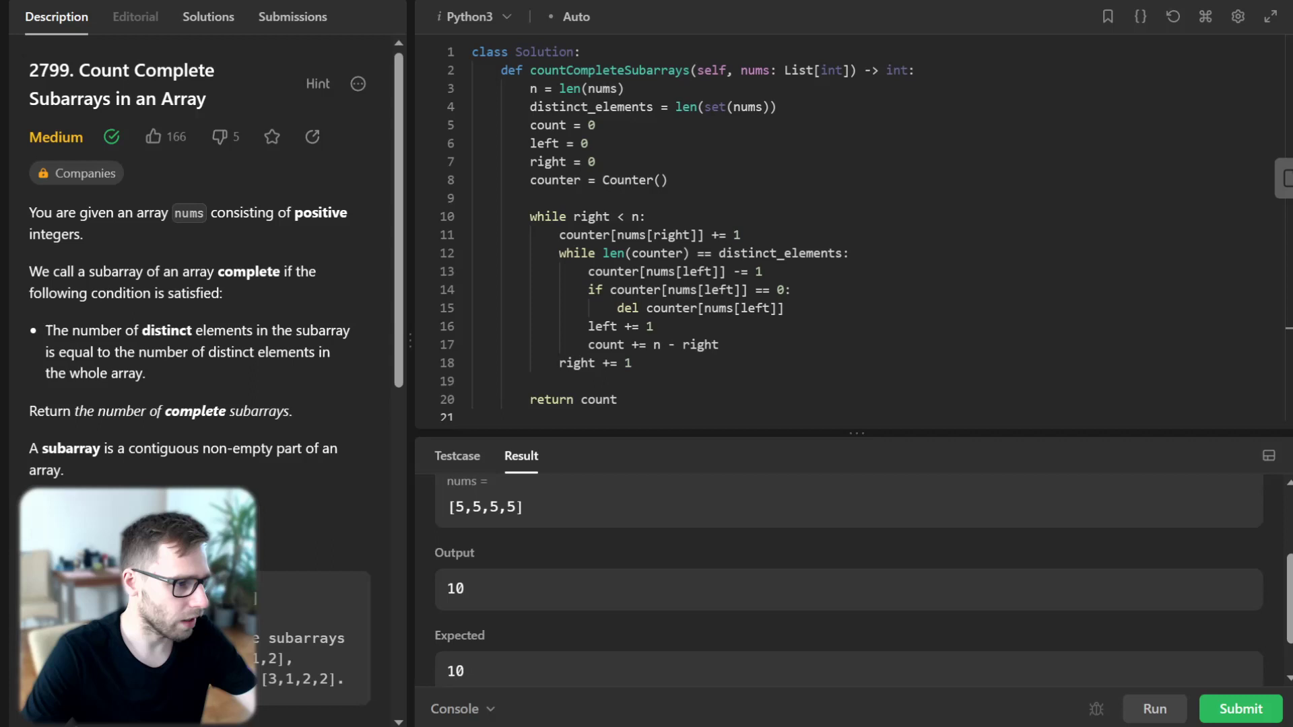
click(1240, 709)
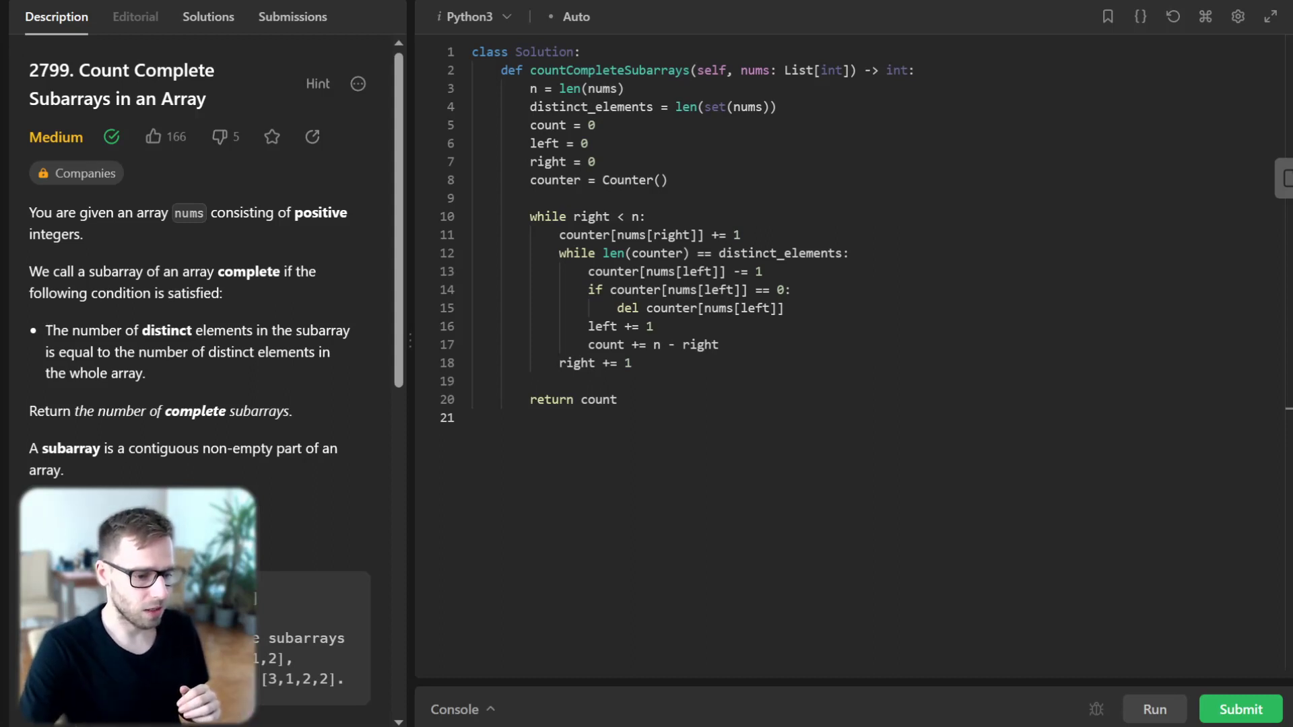
Step: Submit the solution and scroll the Accepted details: 116 ms and 16.68 MB, beating 100%
click(1153, 709)
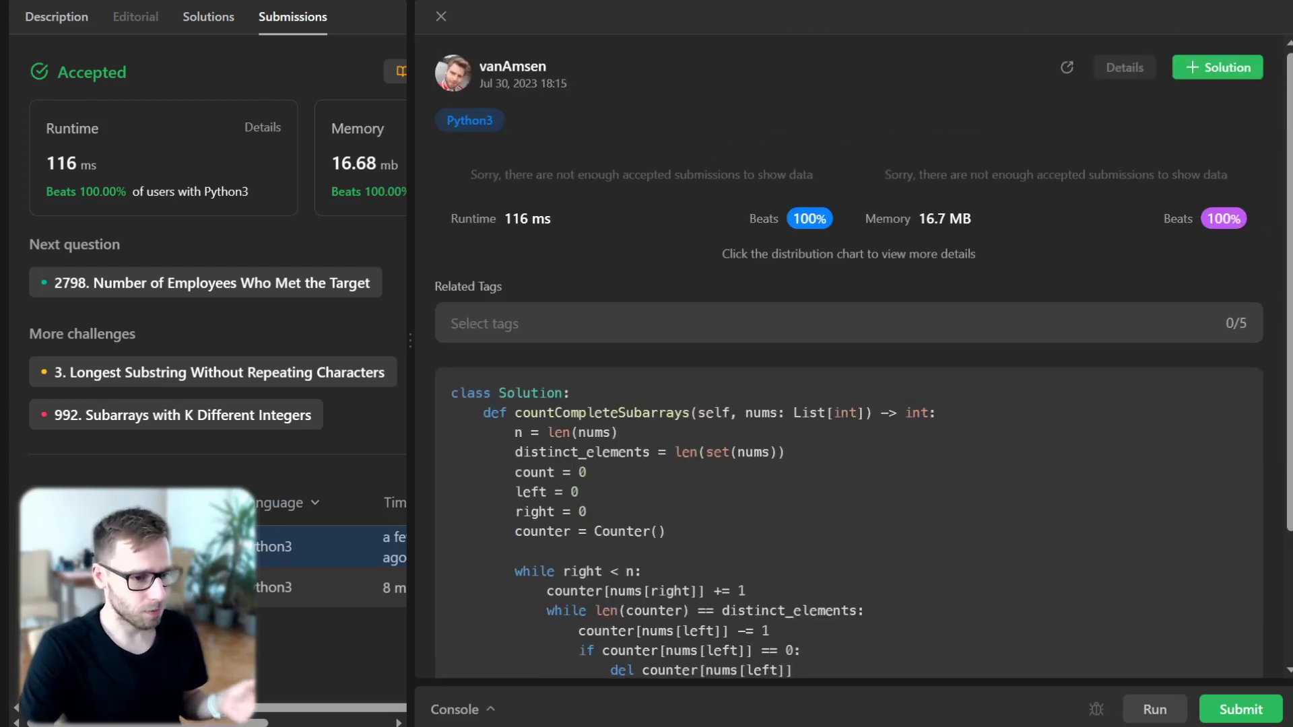
scroll(down, 3)
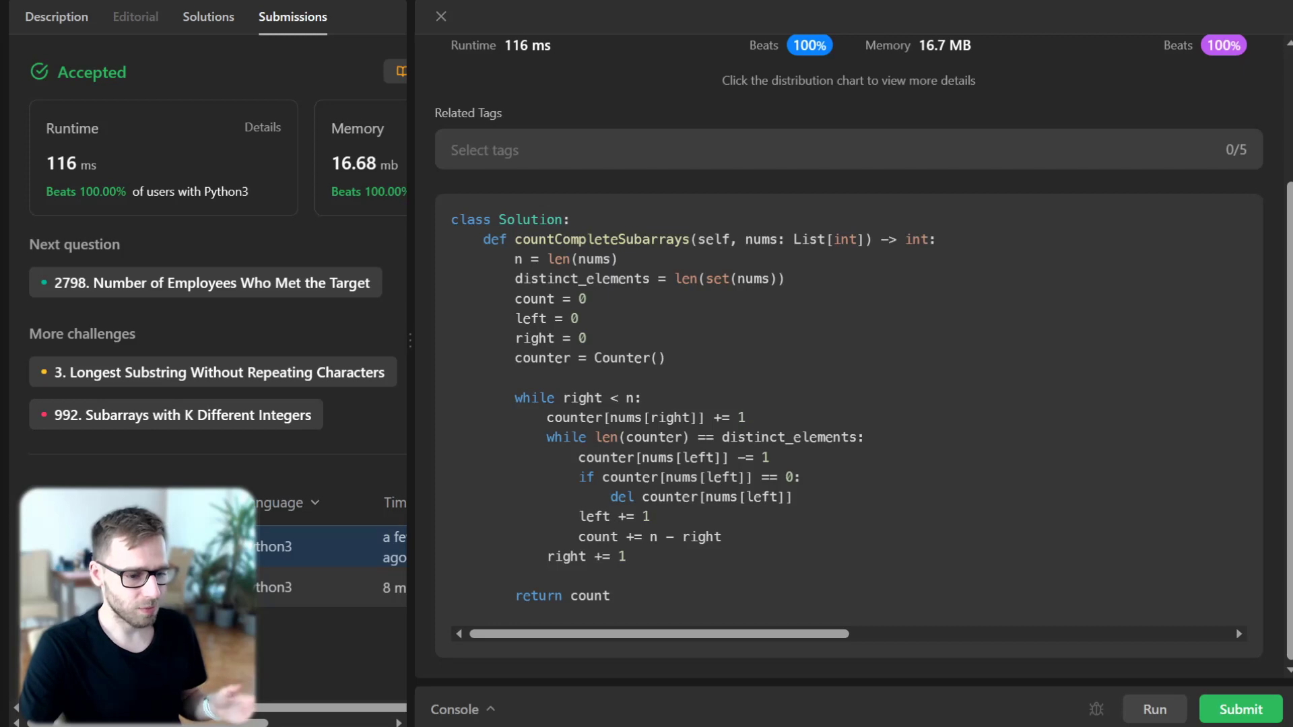